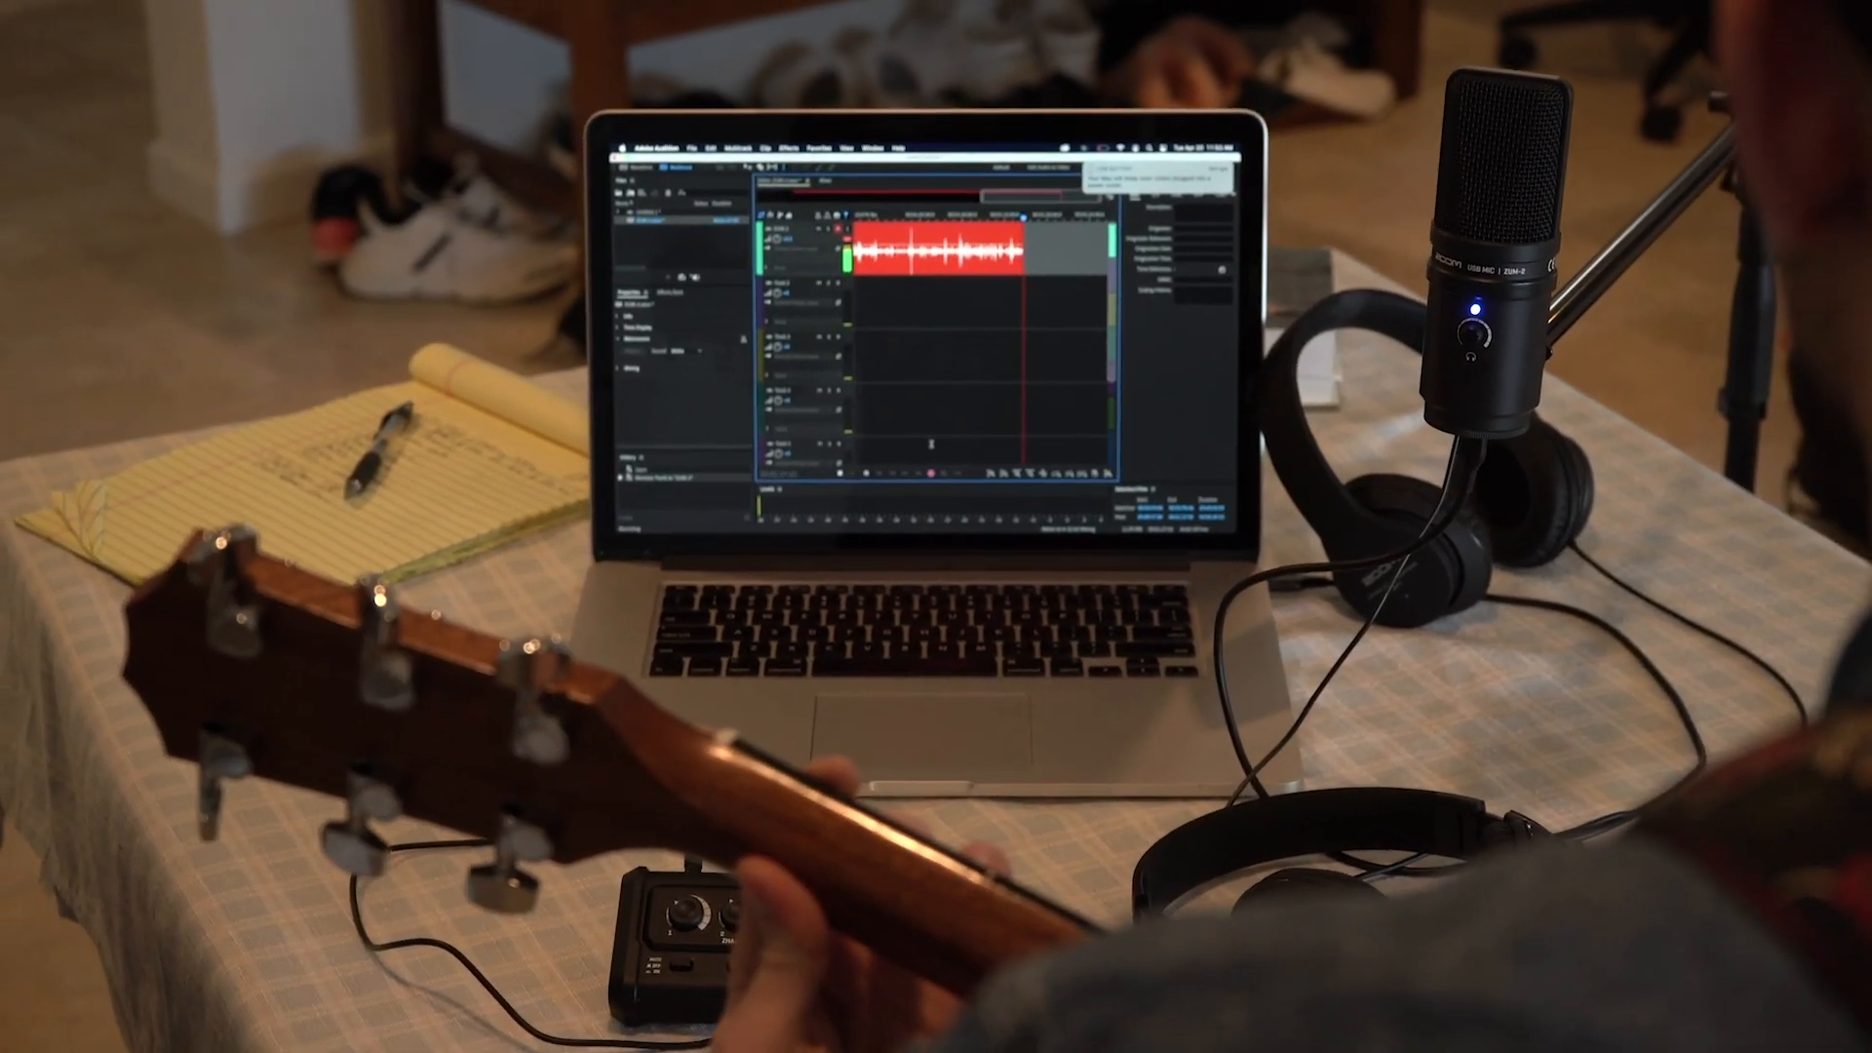
Bring up the Apple system menu from the desktop menu bar
{"action": "left_click", "coordinate": [71, 27]}
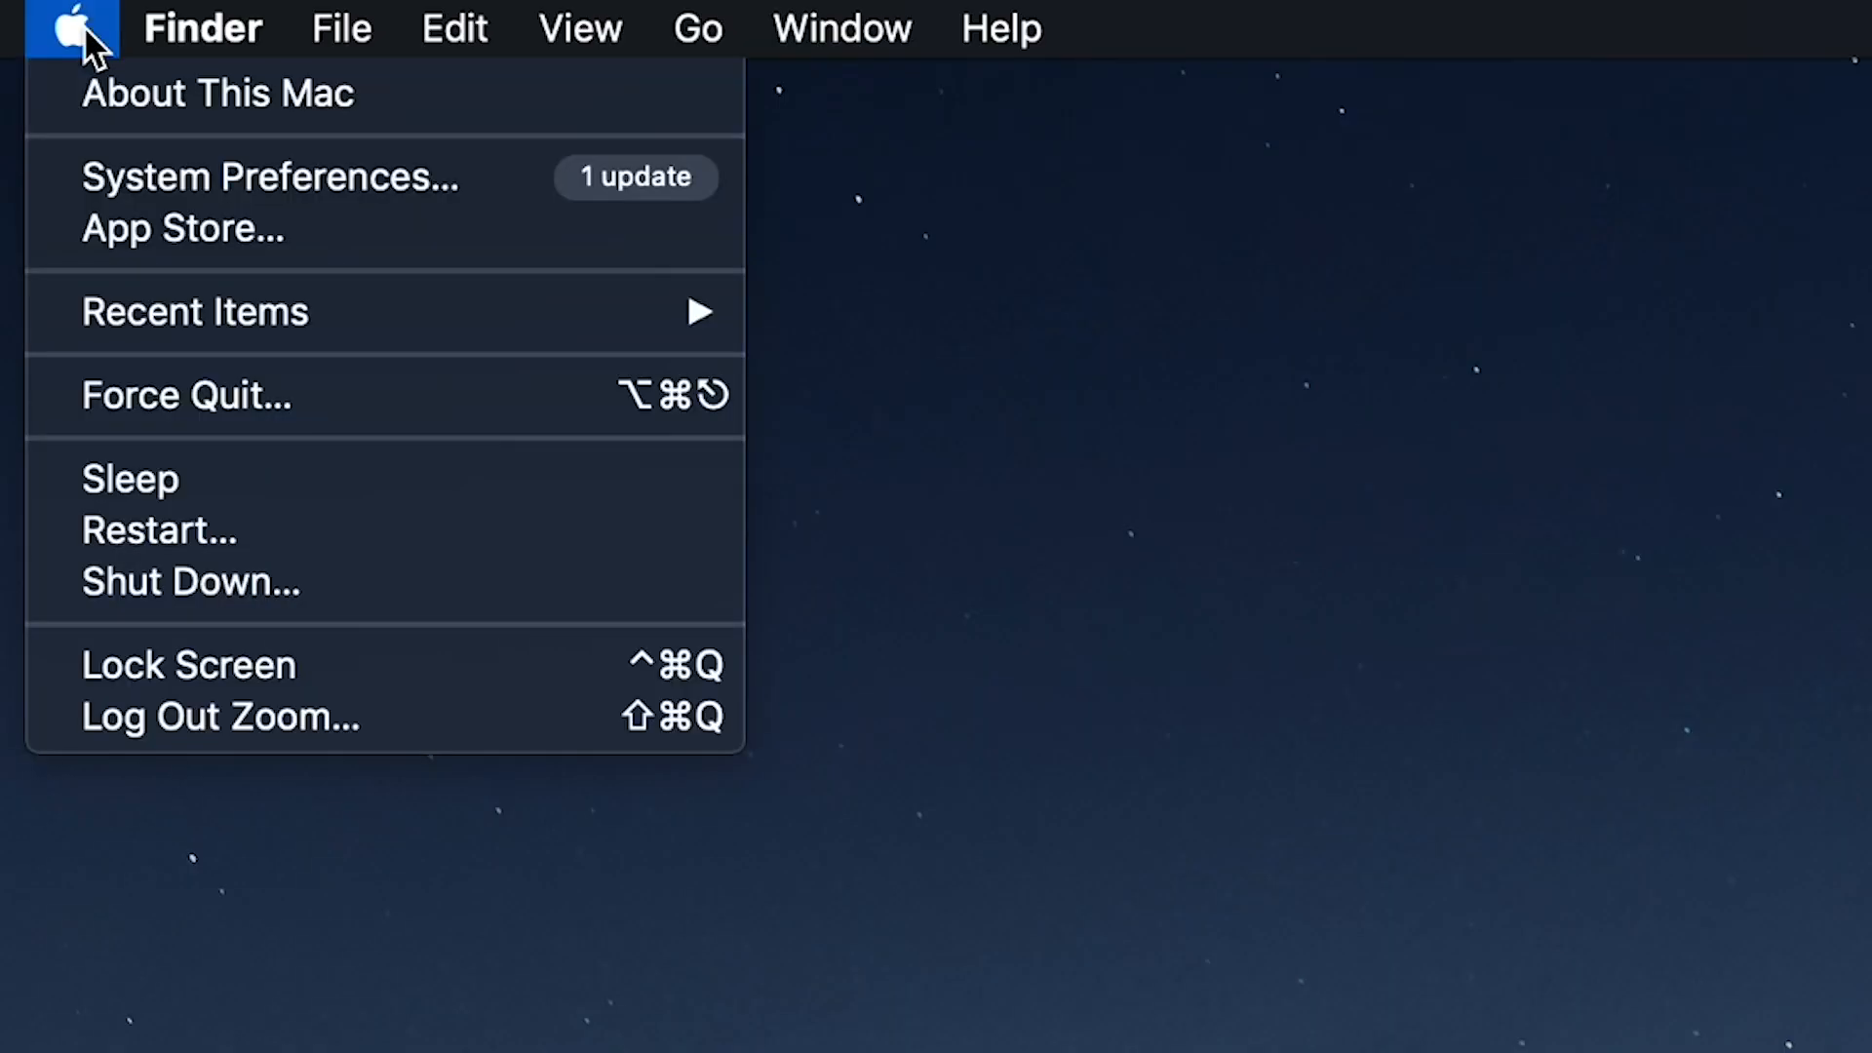
In System Preferences Sound, select ZUM-2 as the input device and review the output devices
{"action": "left_click", "coordinate": [269, 177]}
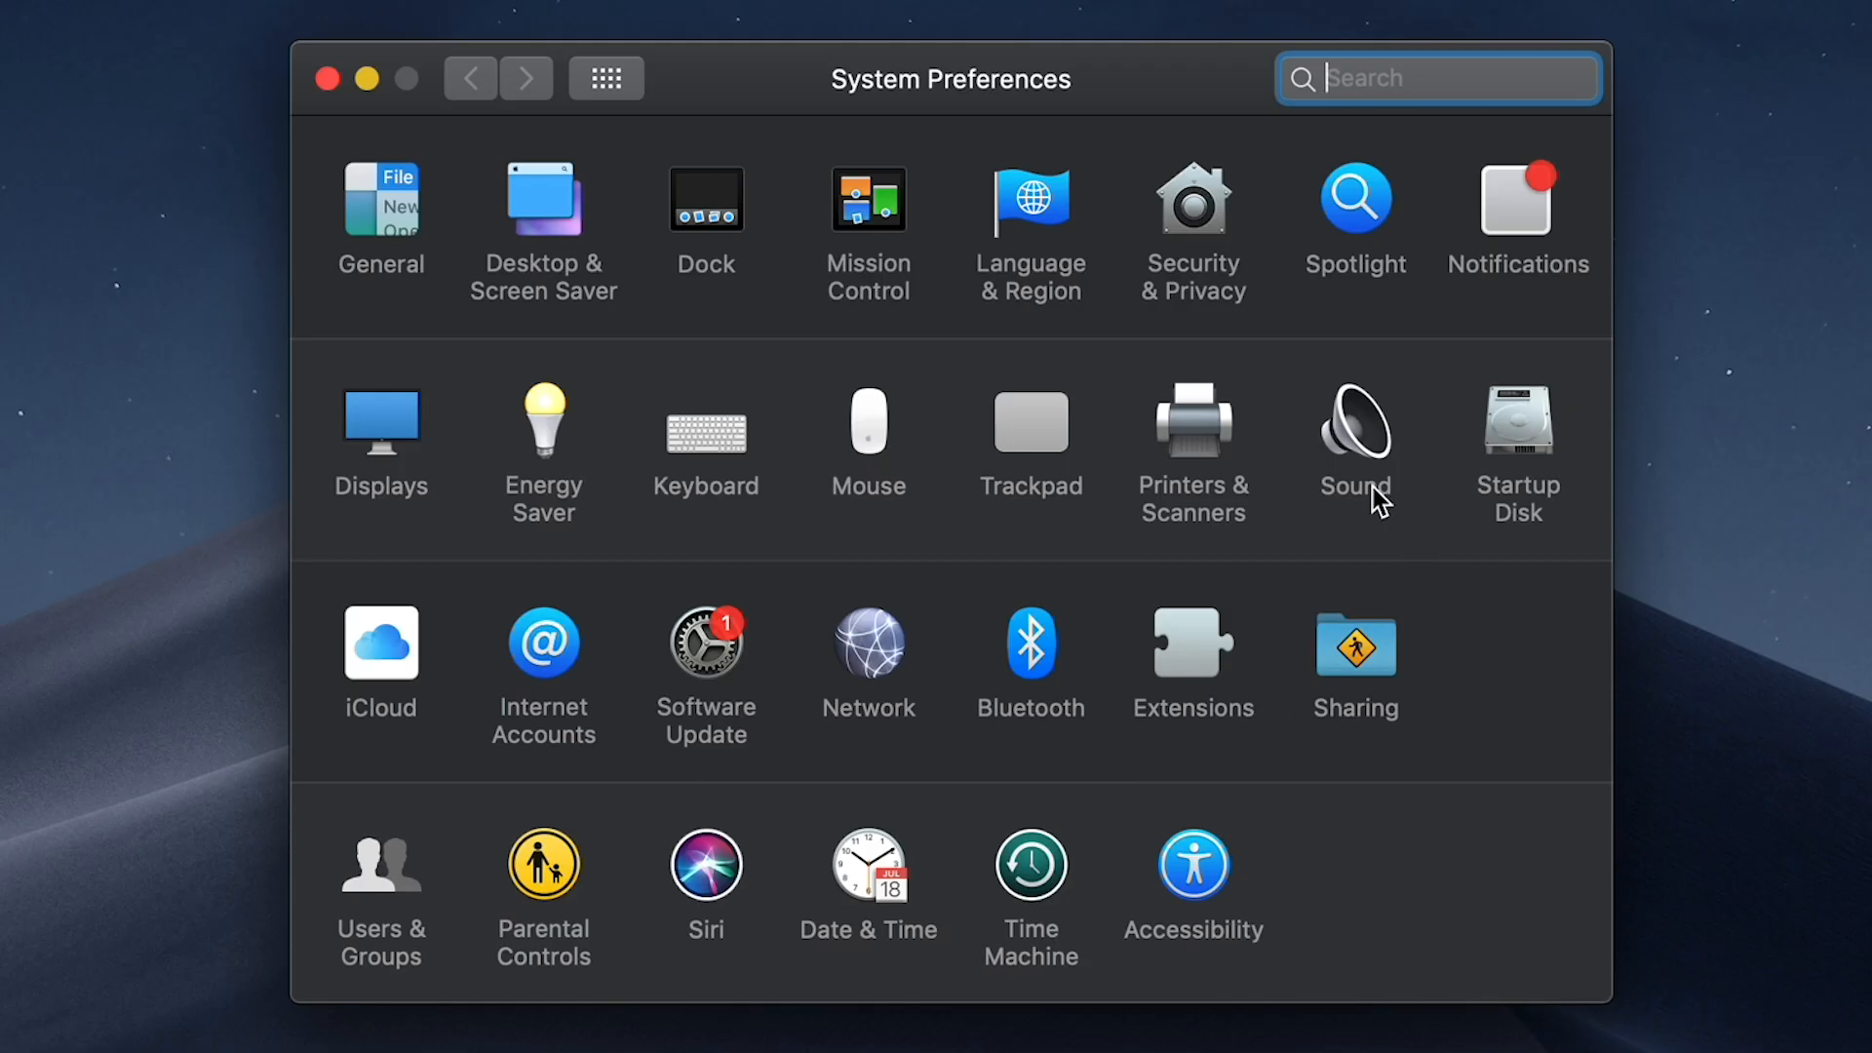
{"action": "left_click", "coordinate": [1356, 424]}
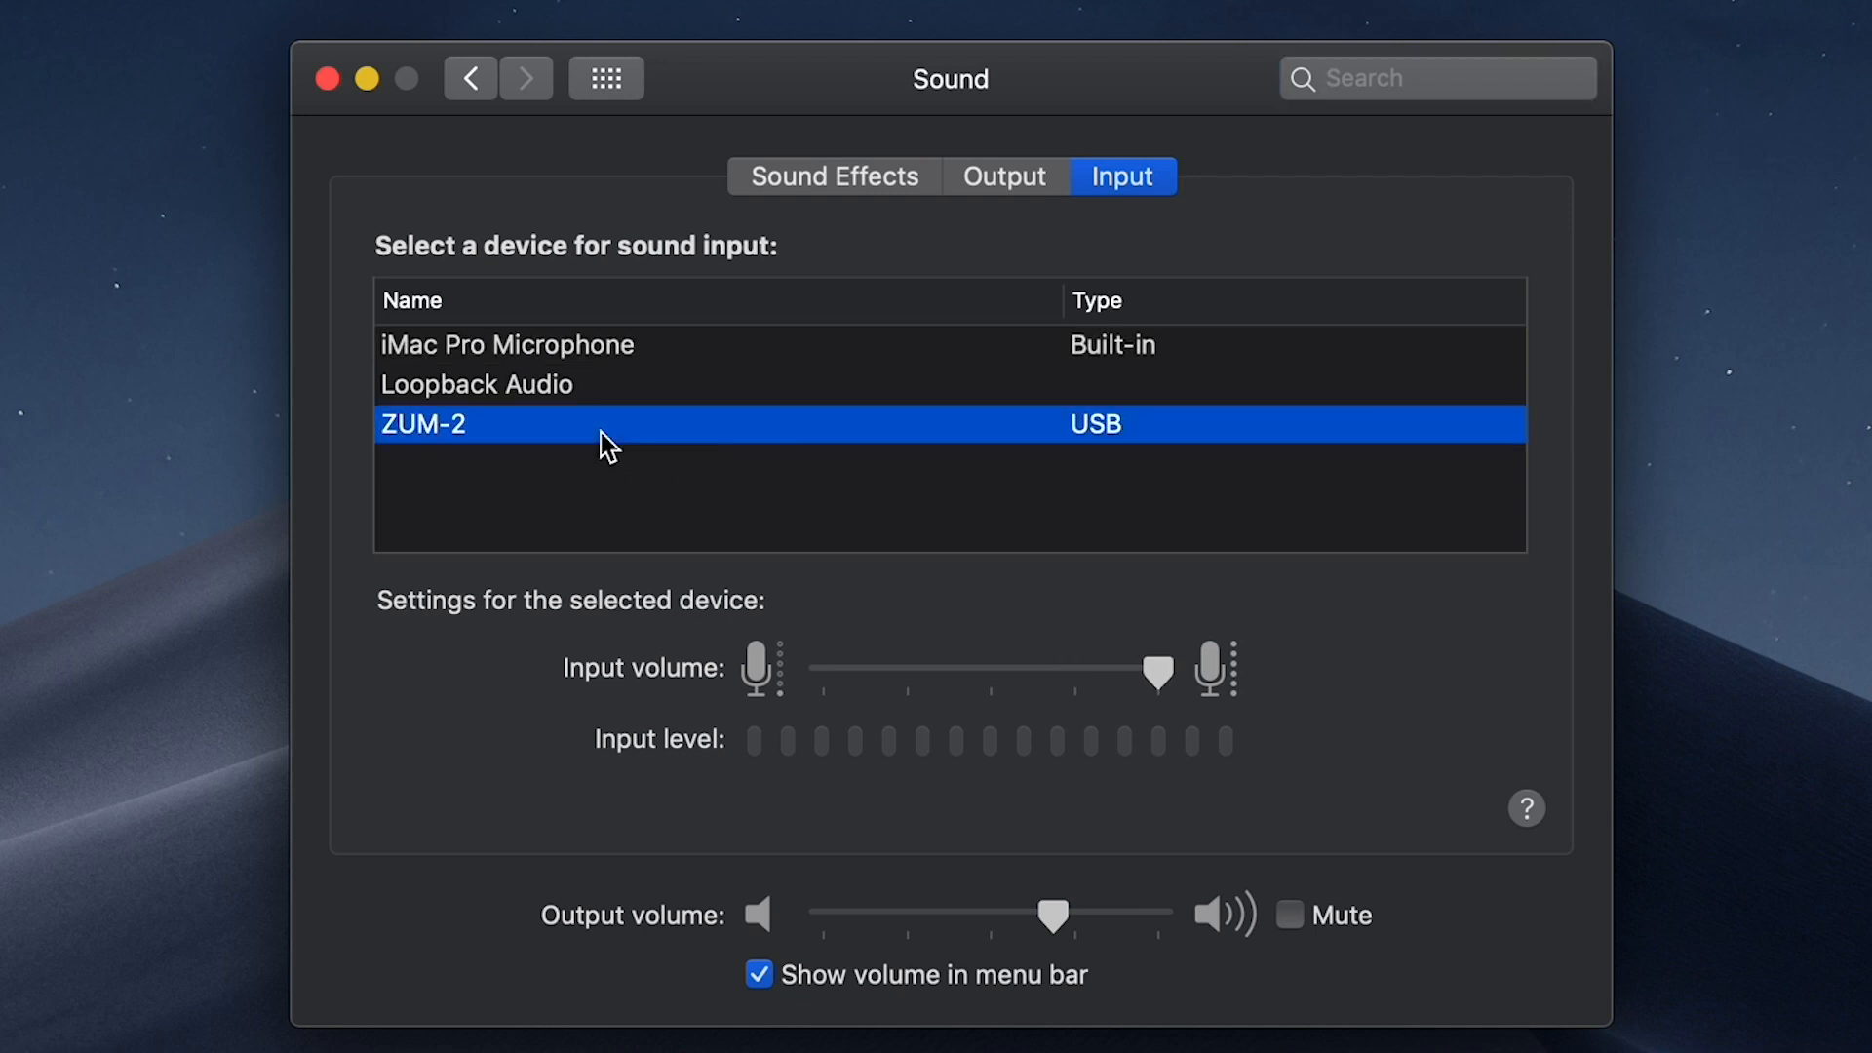
{"action": "left_click", "coordinate": [1004, 176]}
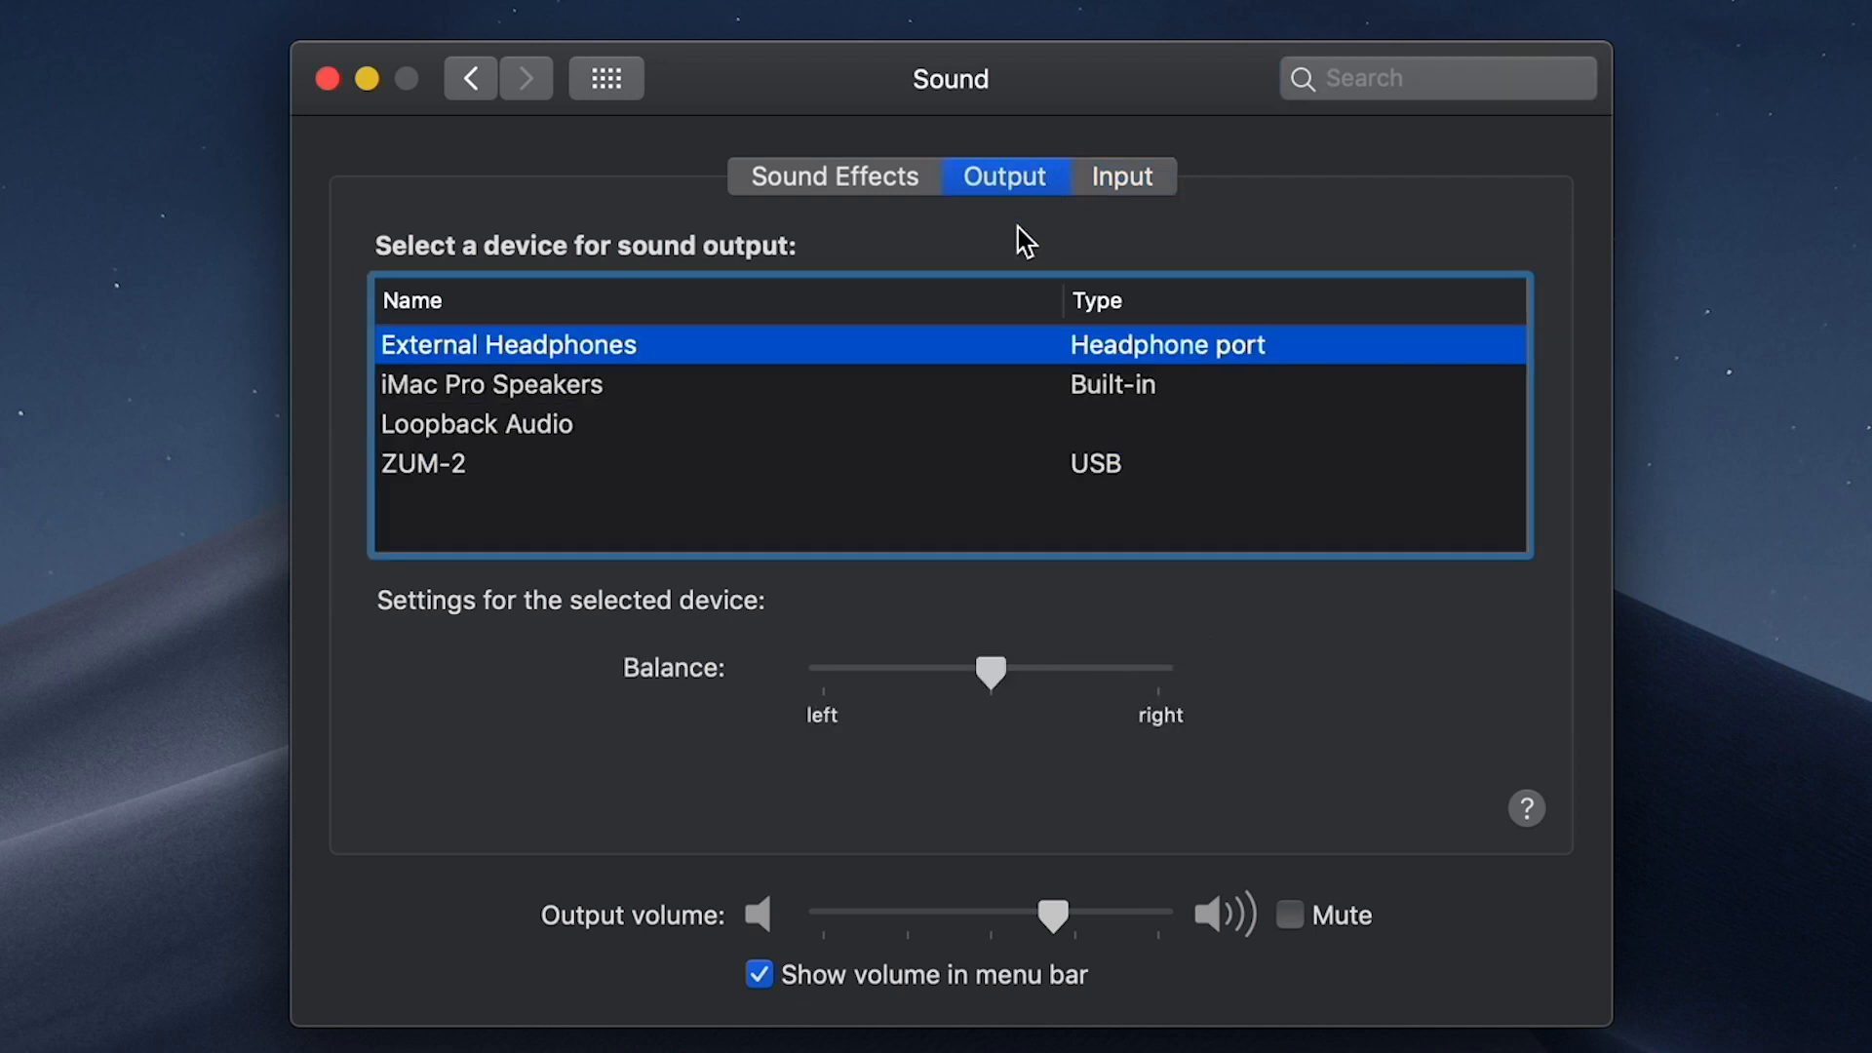
{"action": "left_click", "coordinate": [478, 464]}
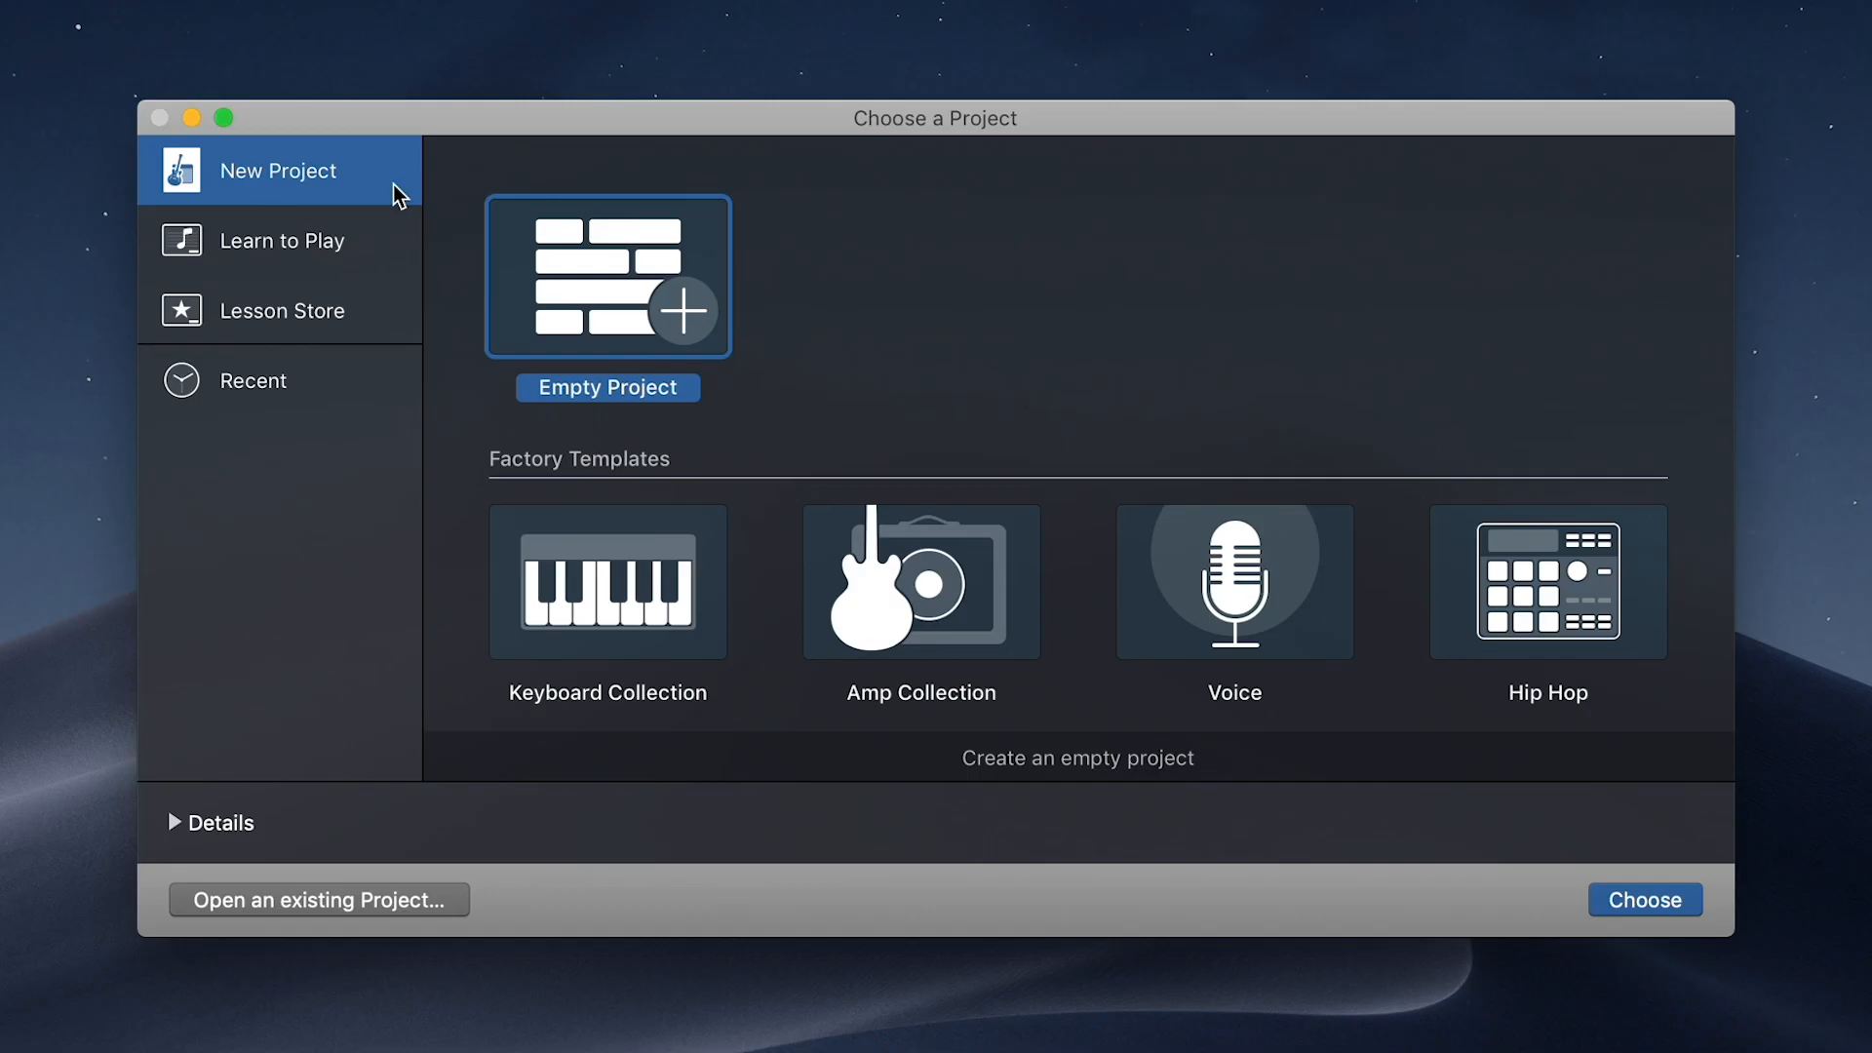
Create a new Empty Project, reaching the Choose a track type sheet
{"action": "left_click", "coordinate": [1642, 899]}
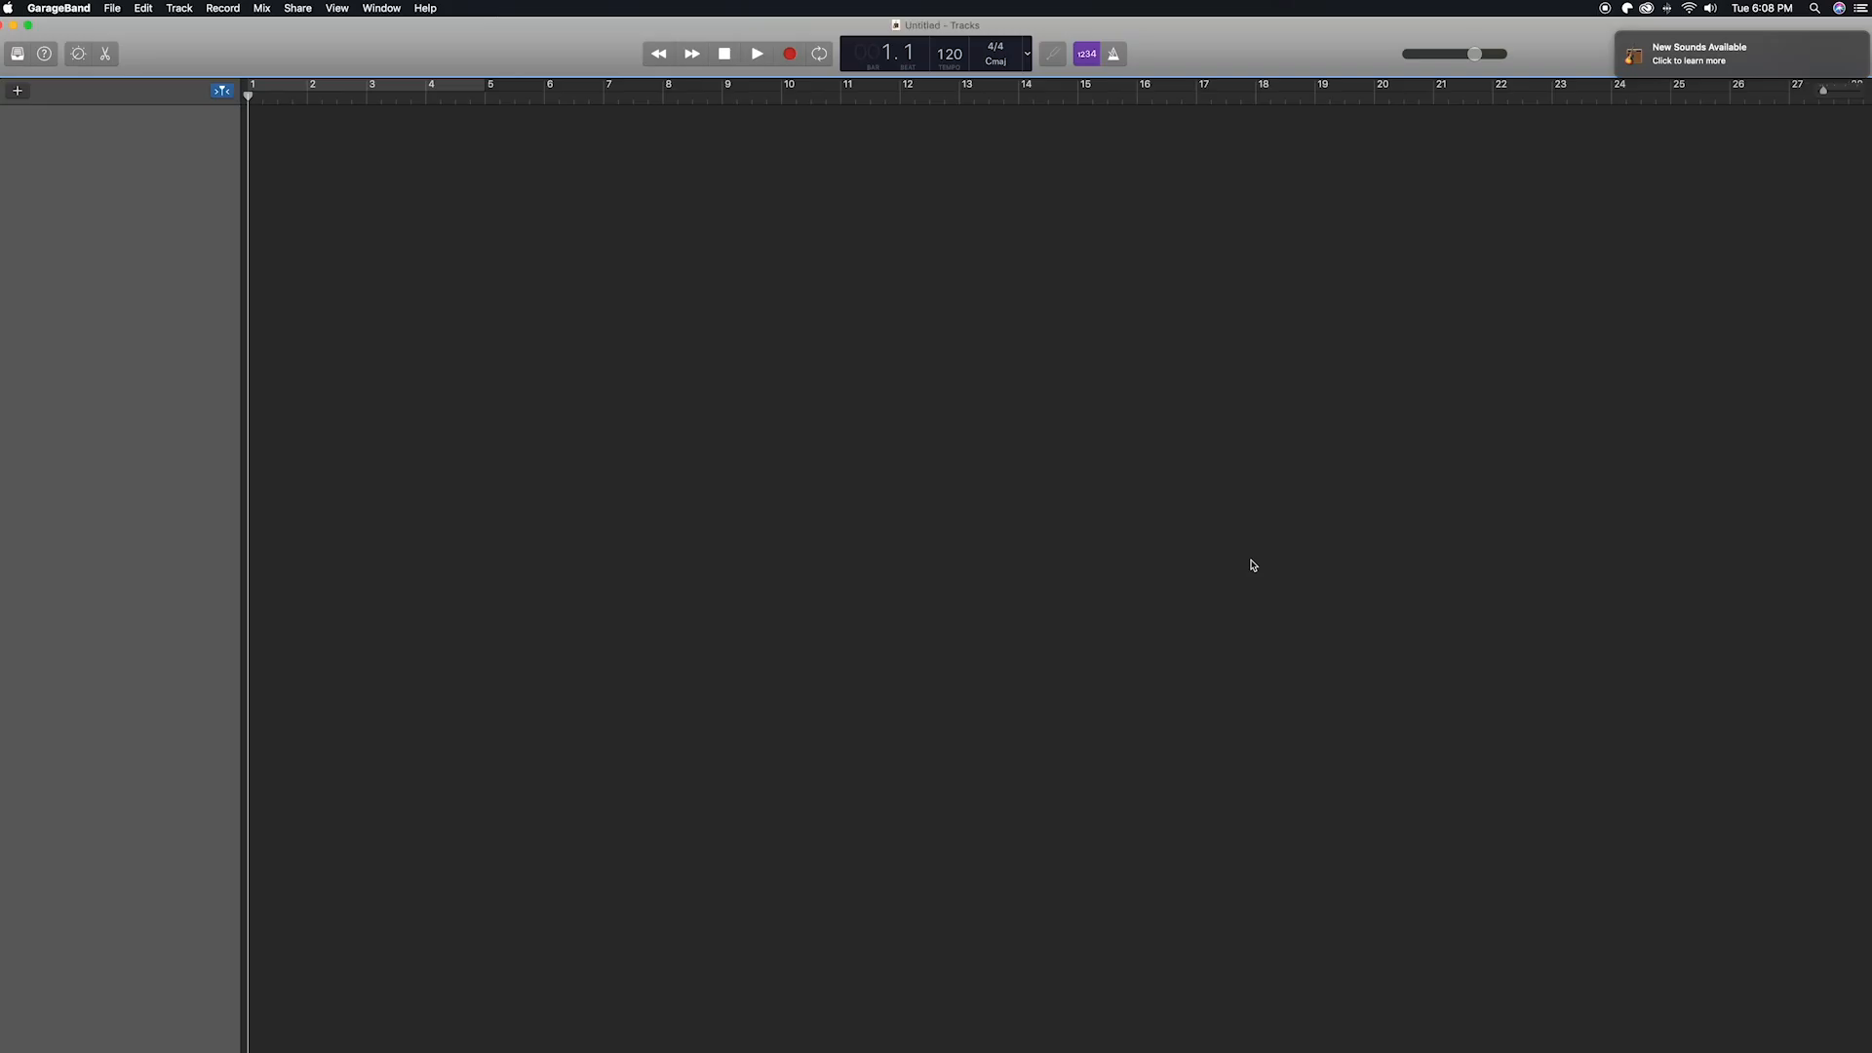
{"action": "left_click", "coordinate": [18, 91]}
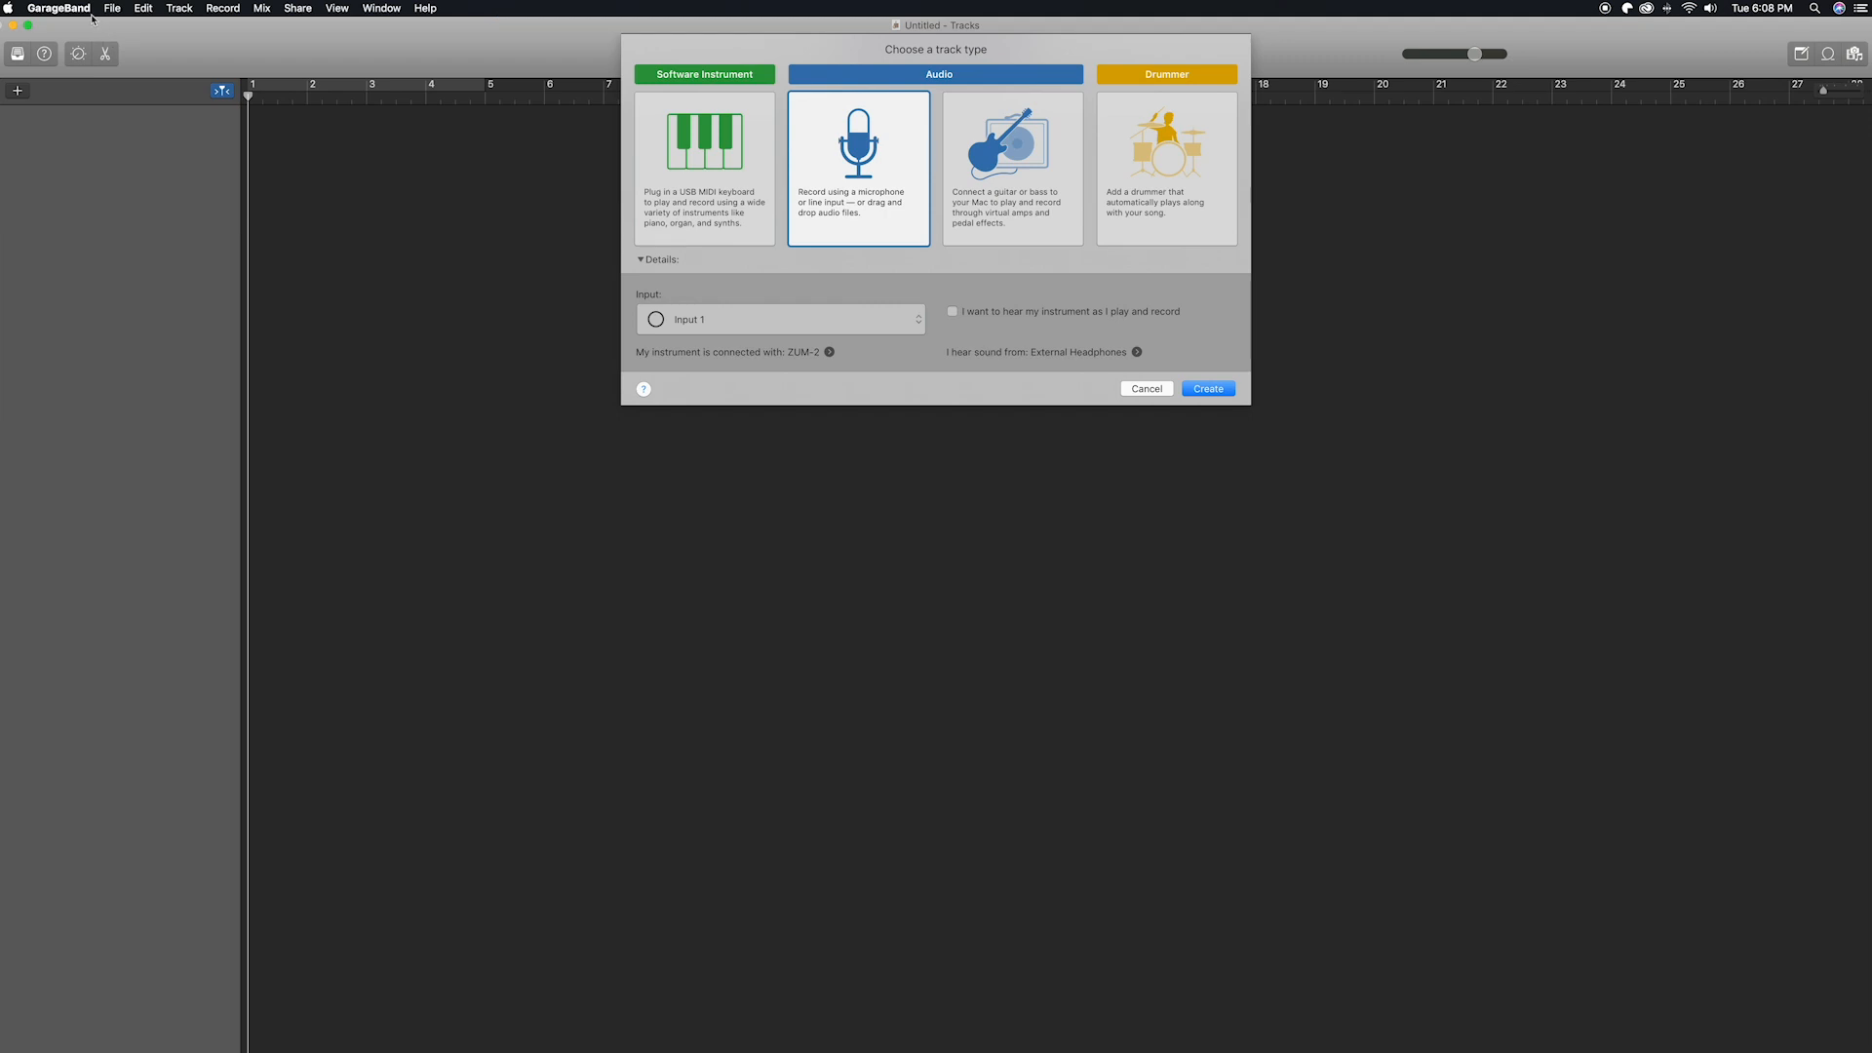
In GarageBand Preferences Audio/MIDI, set ZUM-2 as output and input device, then close preferences
{"action": "left_click", "coordinate": [56, 8]}
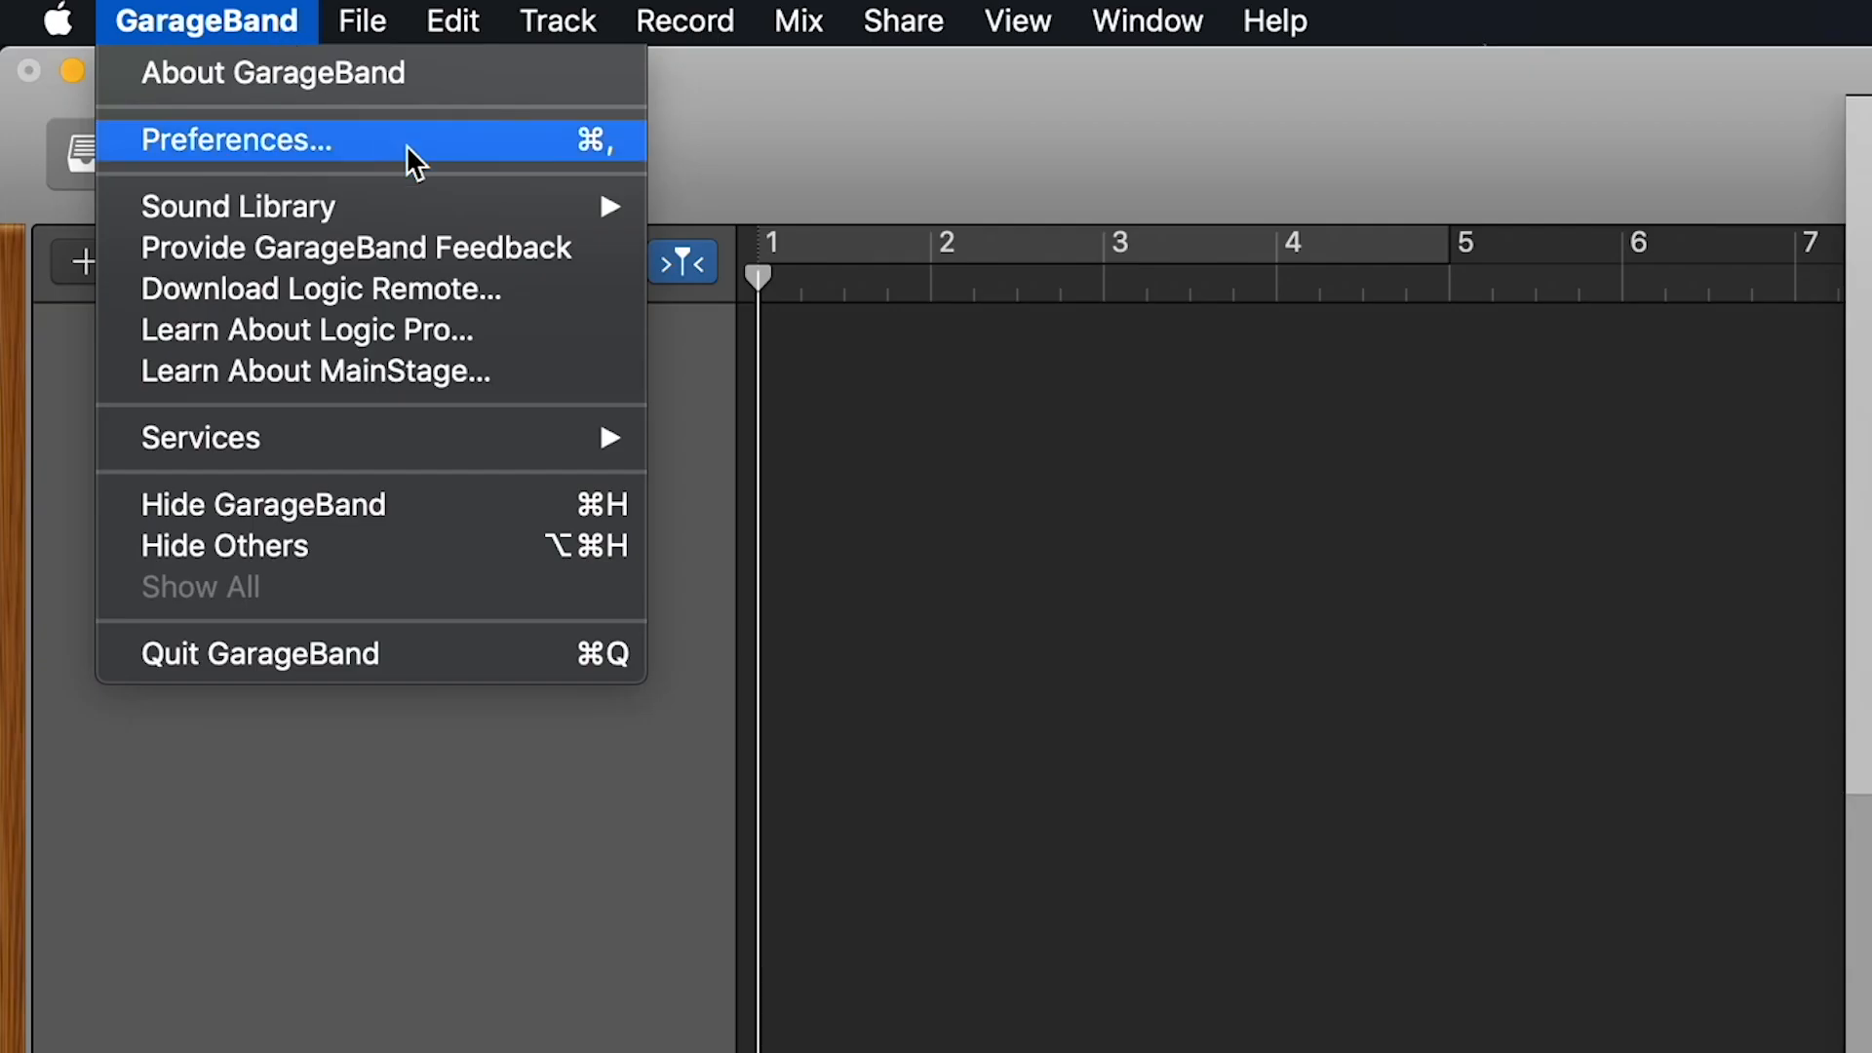
{"action": "left_click", "coordinate": [234, 140]}
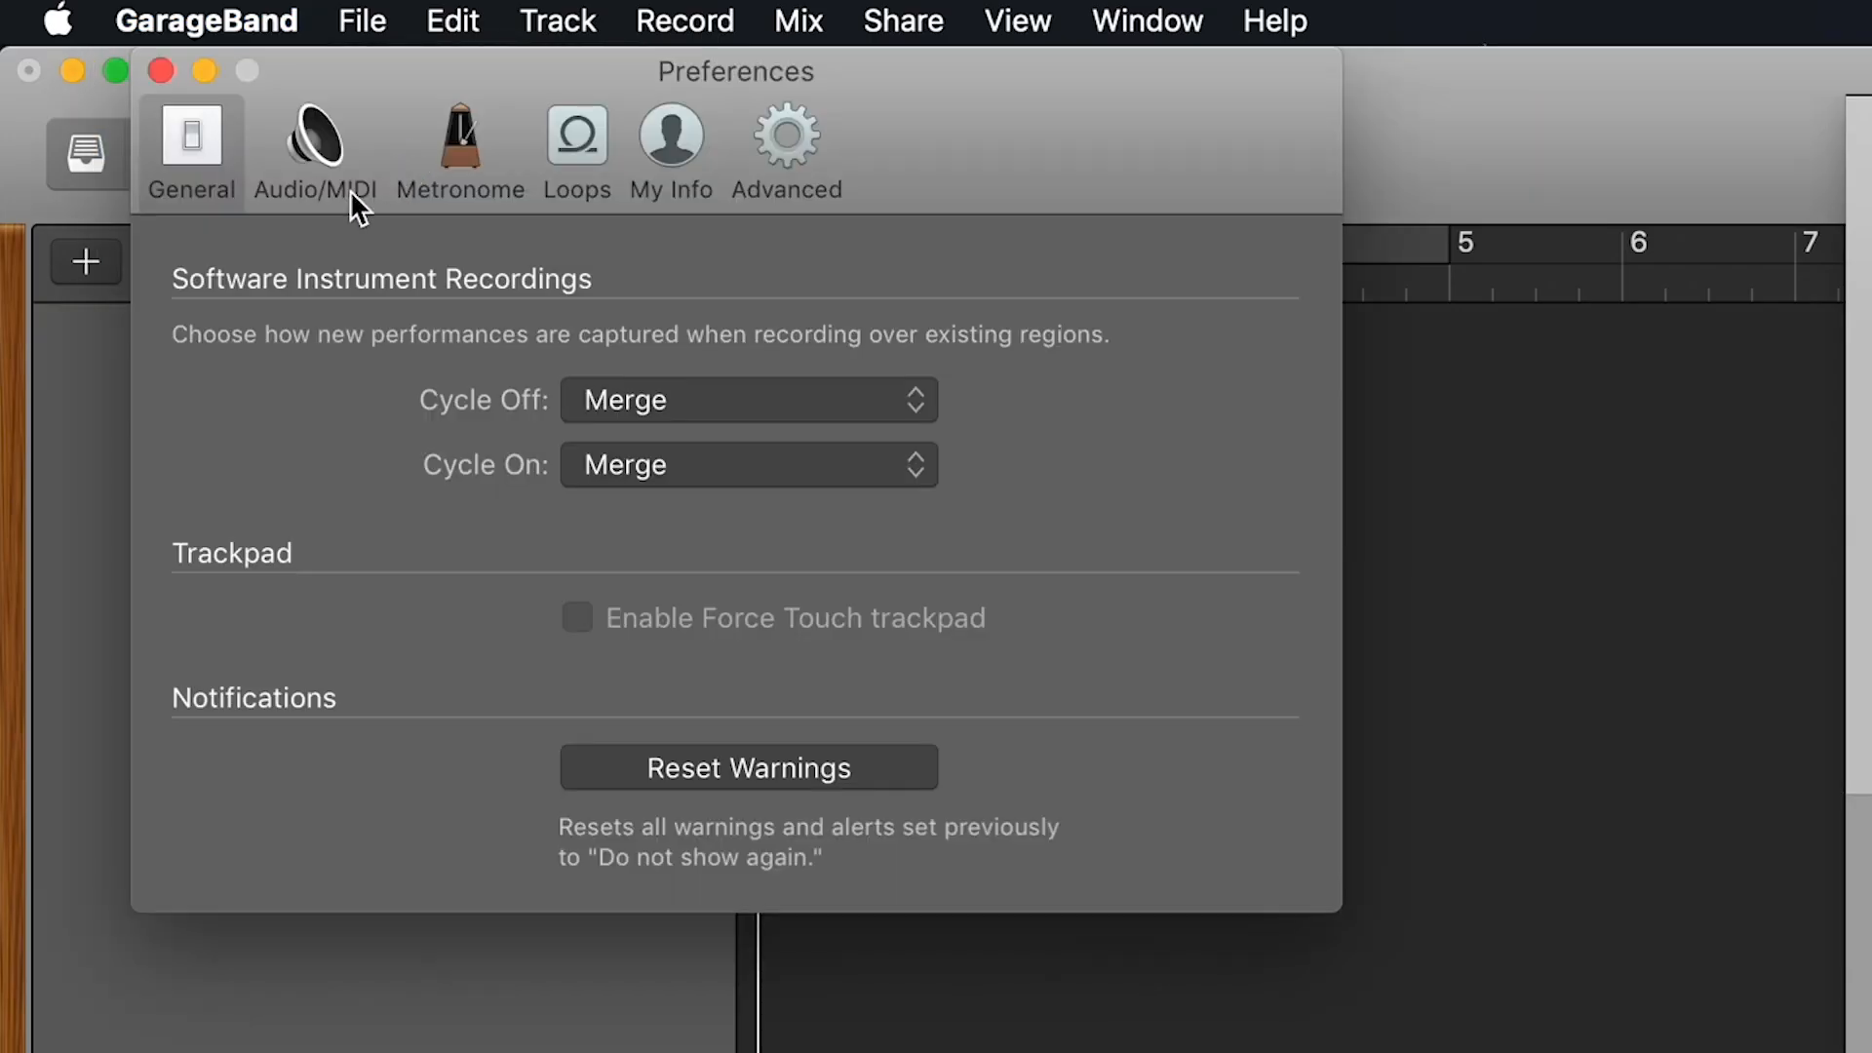
{"action": "left_click", "coordinate": [314, 143]}
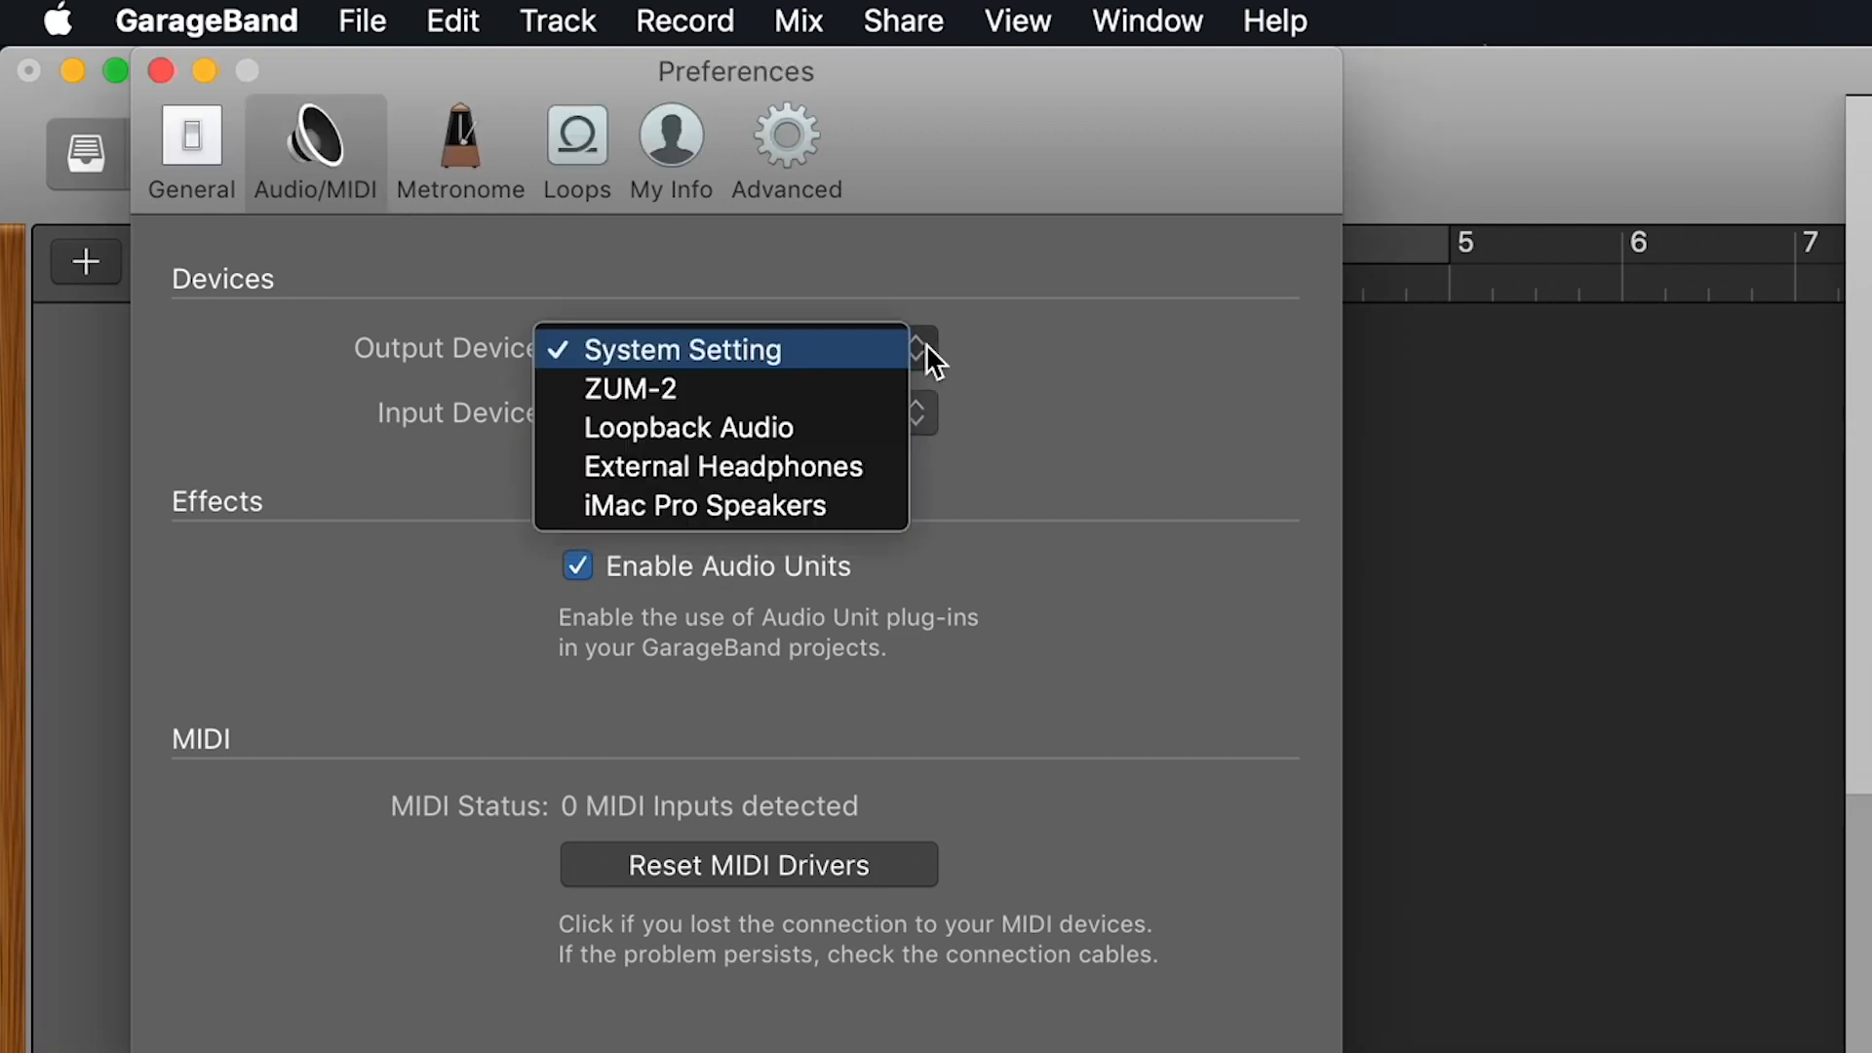
{"action": "left_click", "coordinate": [630, 389]}
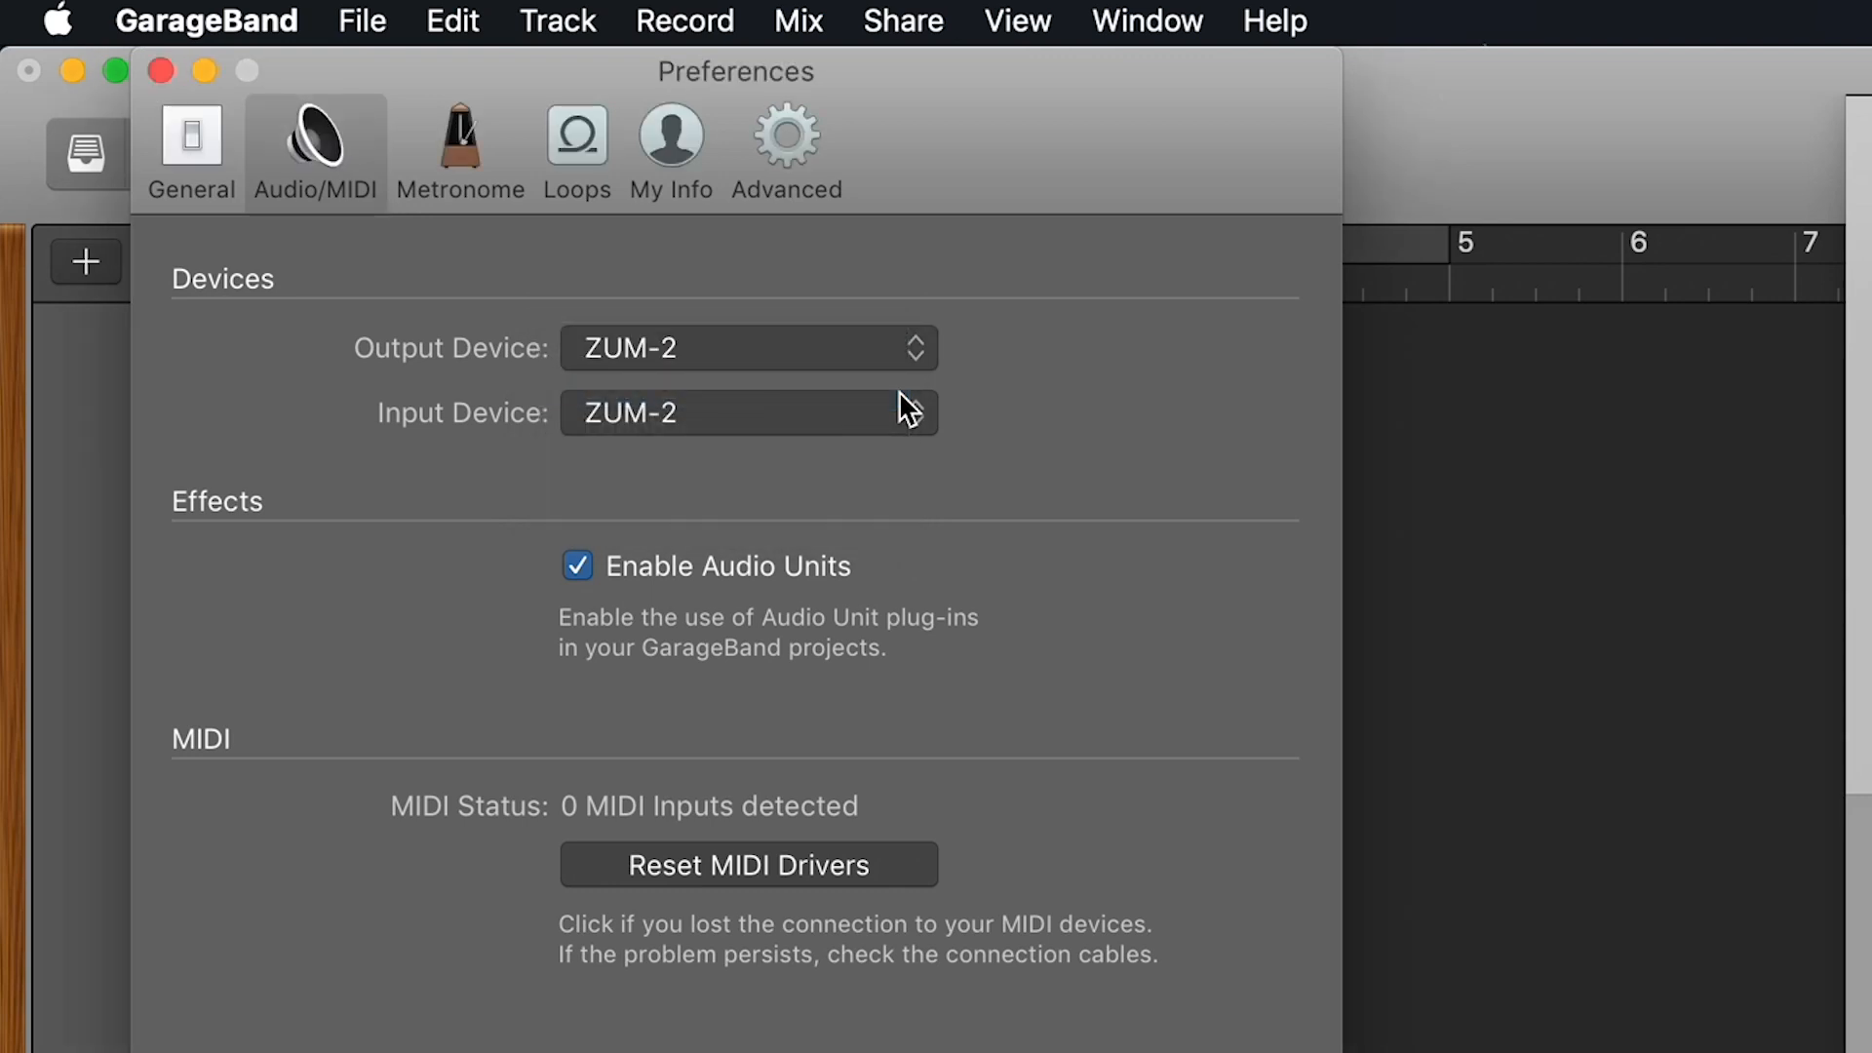
{"action": "left_click", "coordinate": [158, 70]}
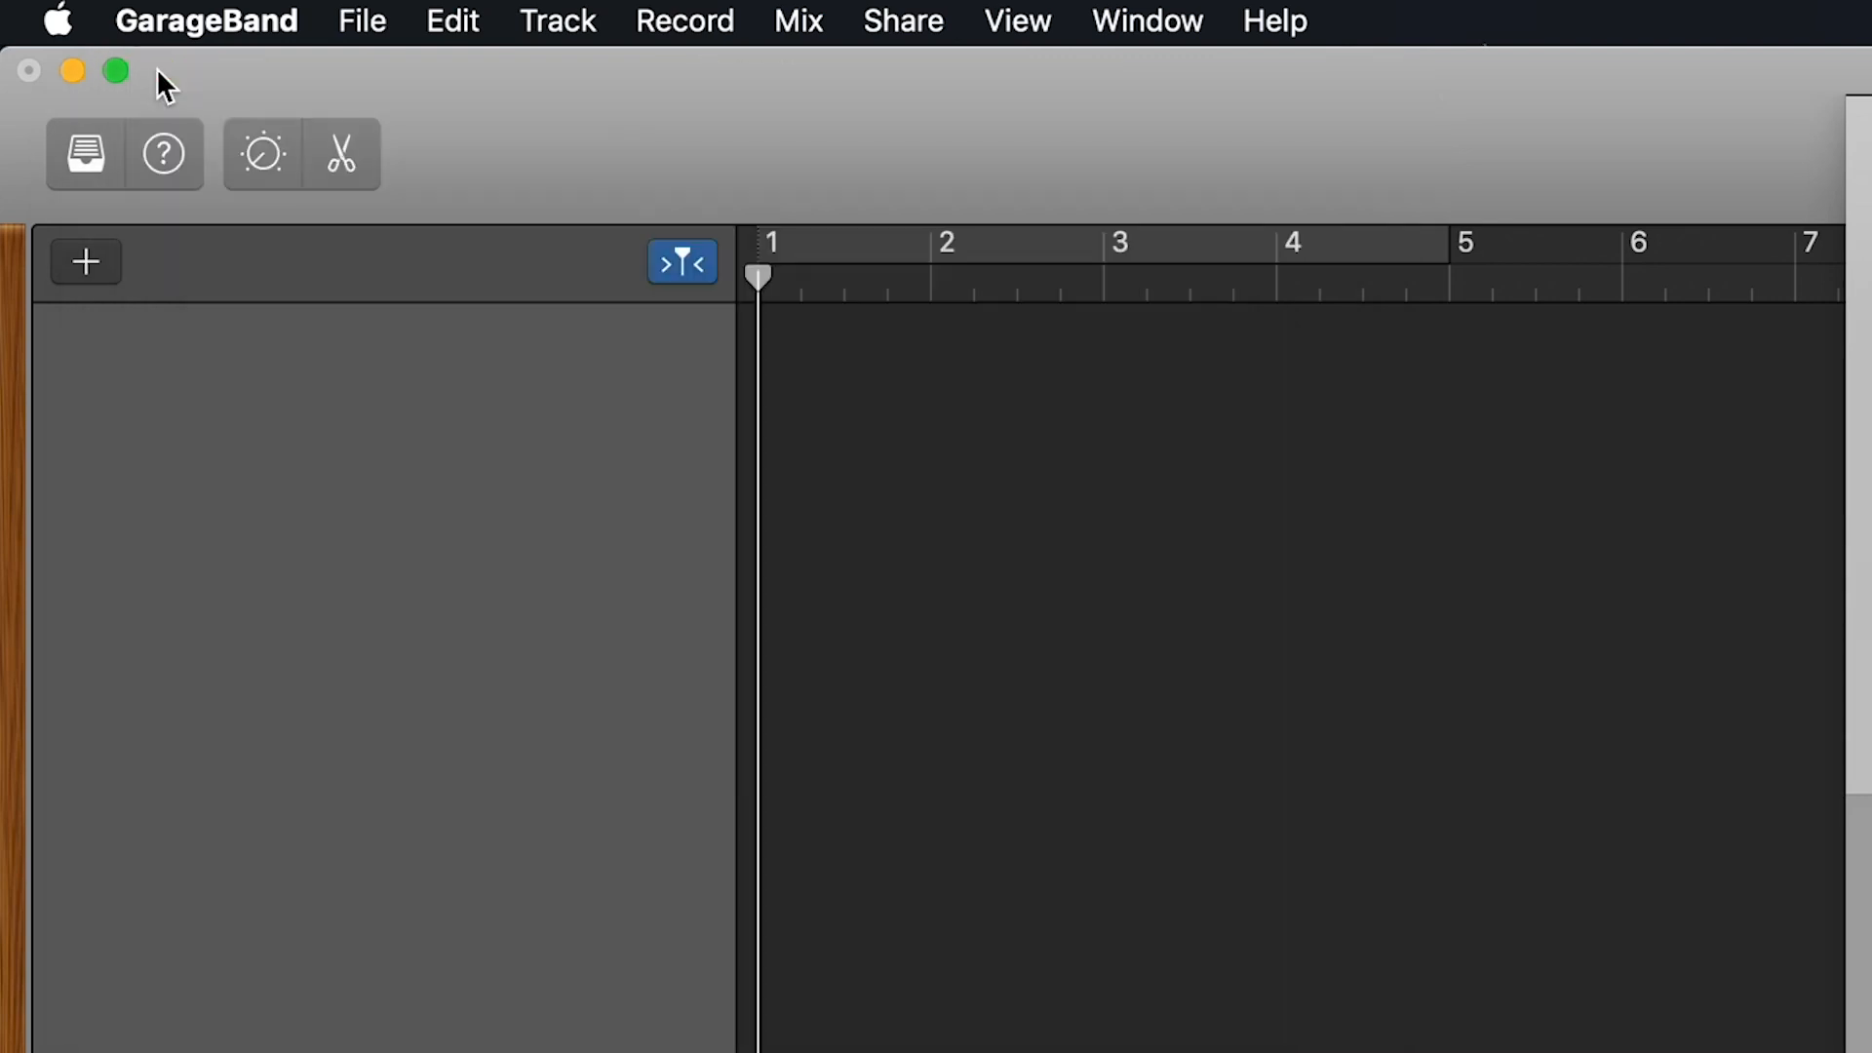
Add a new Audio (microphone) track recording from ZUM-2 Input 1, creating Audio 1
{"action": "left_click", "coordinate": [556, 20]}
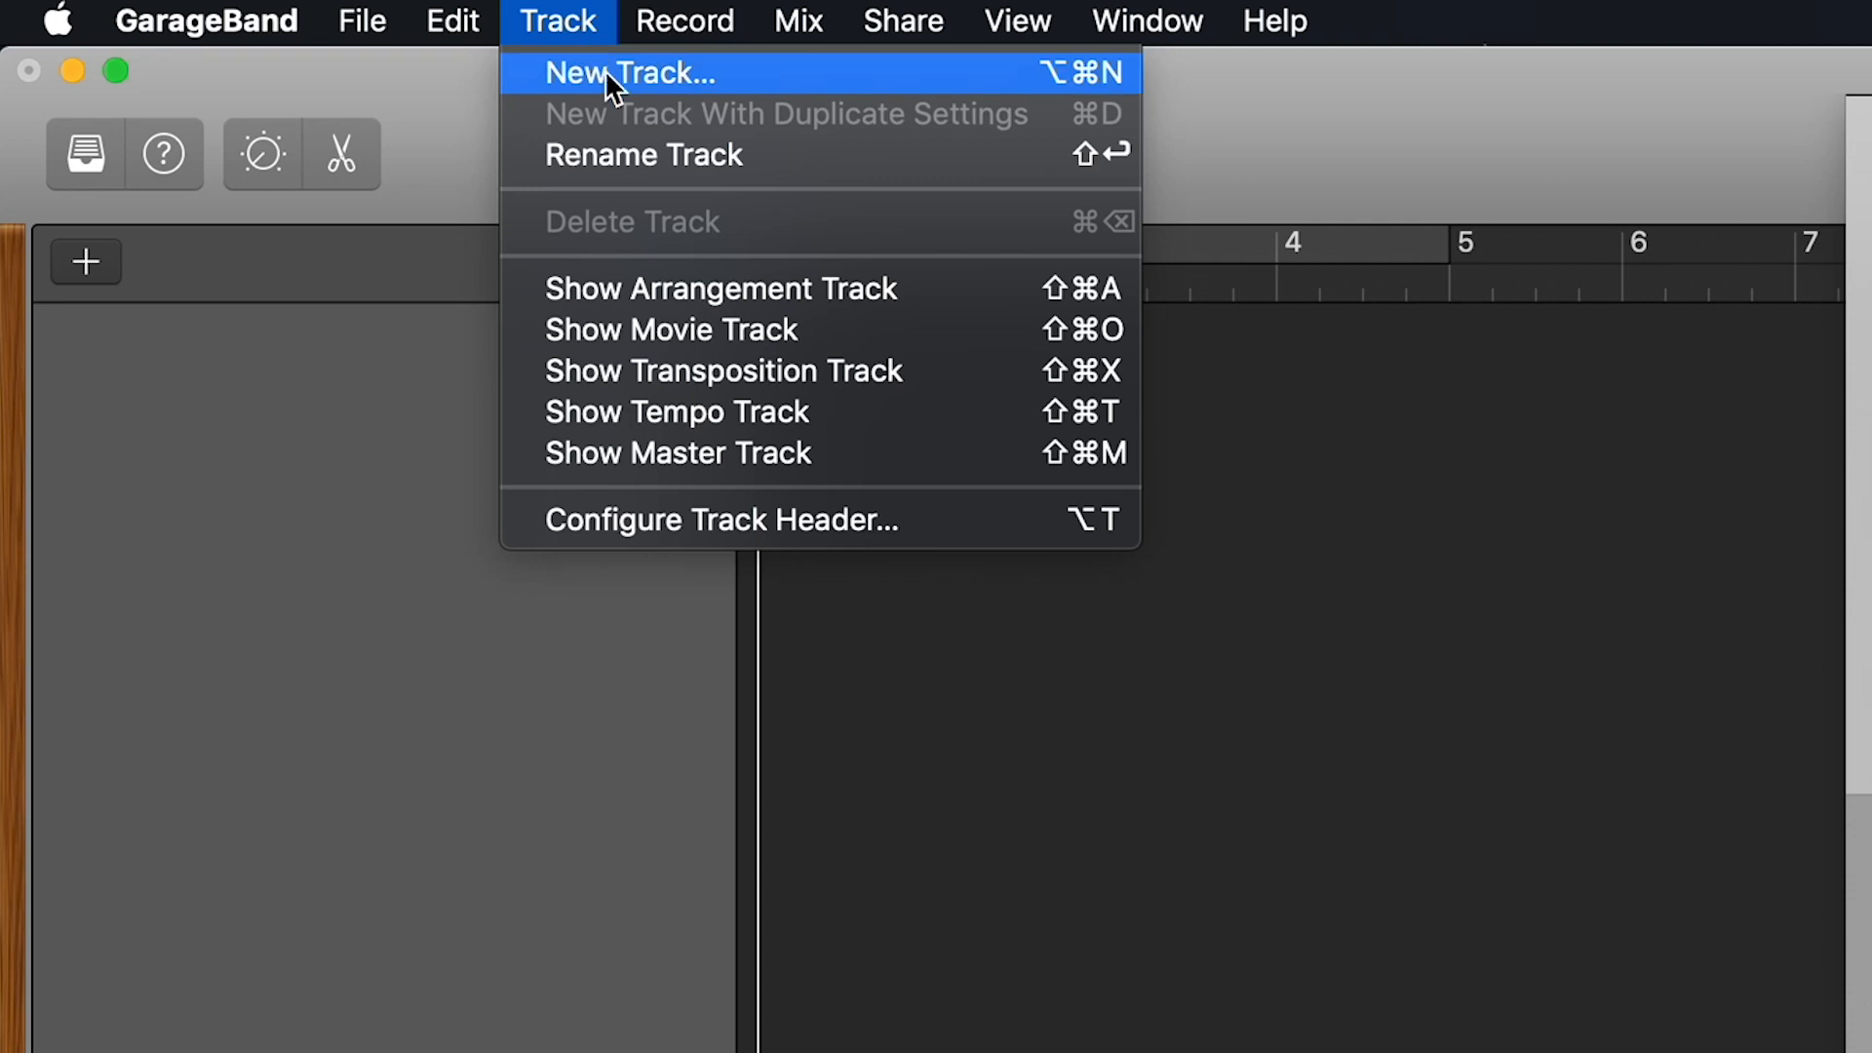
{"action": "mouse_move", "coordinate": [612, 107]}
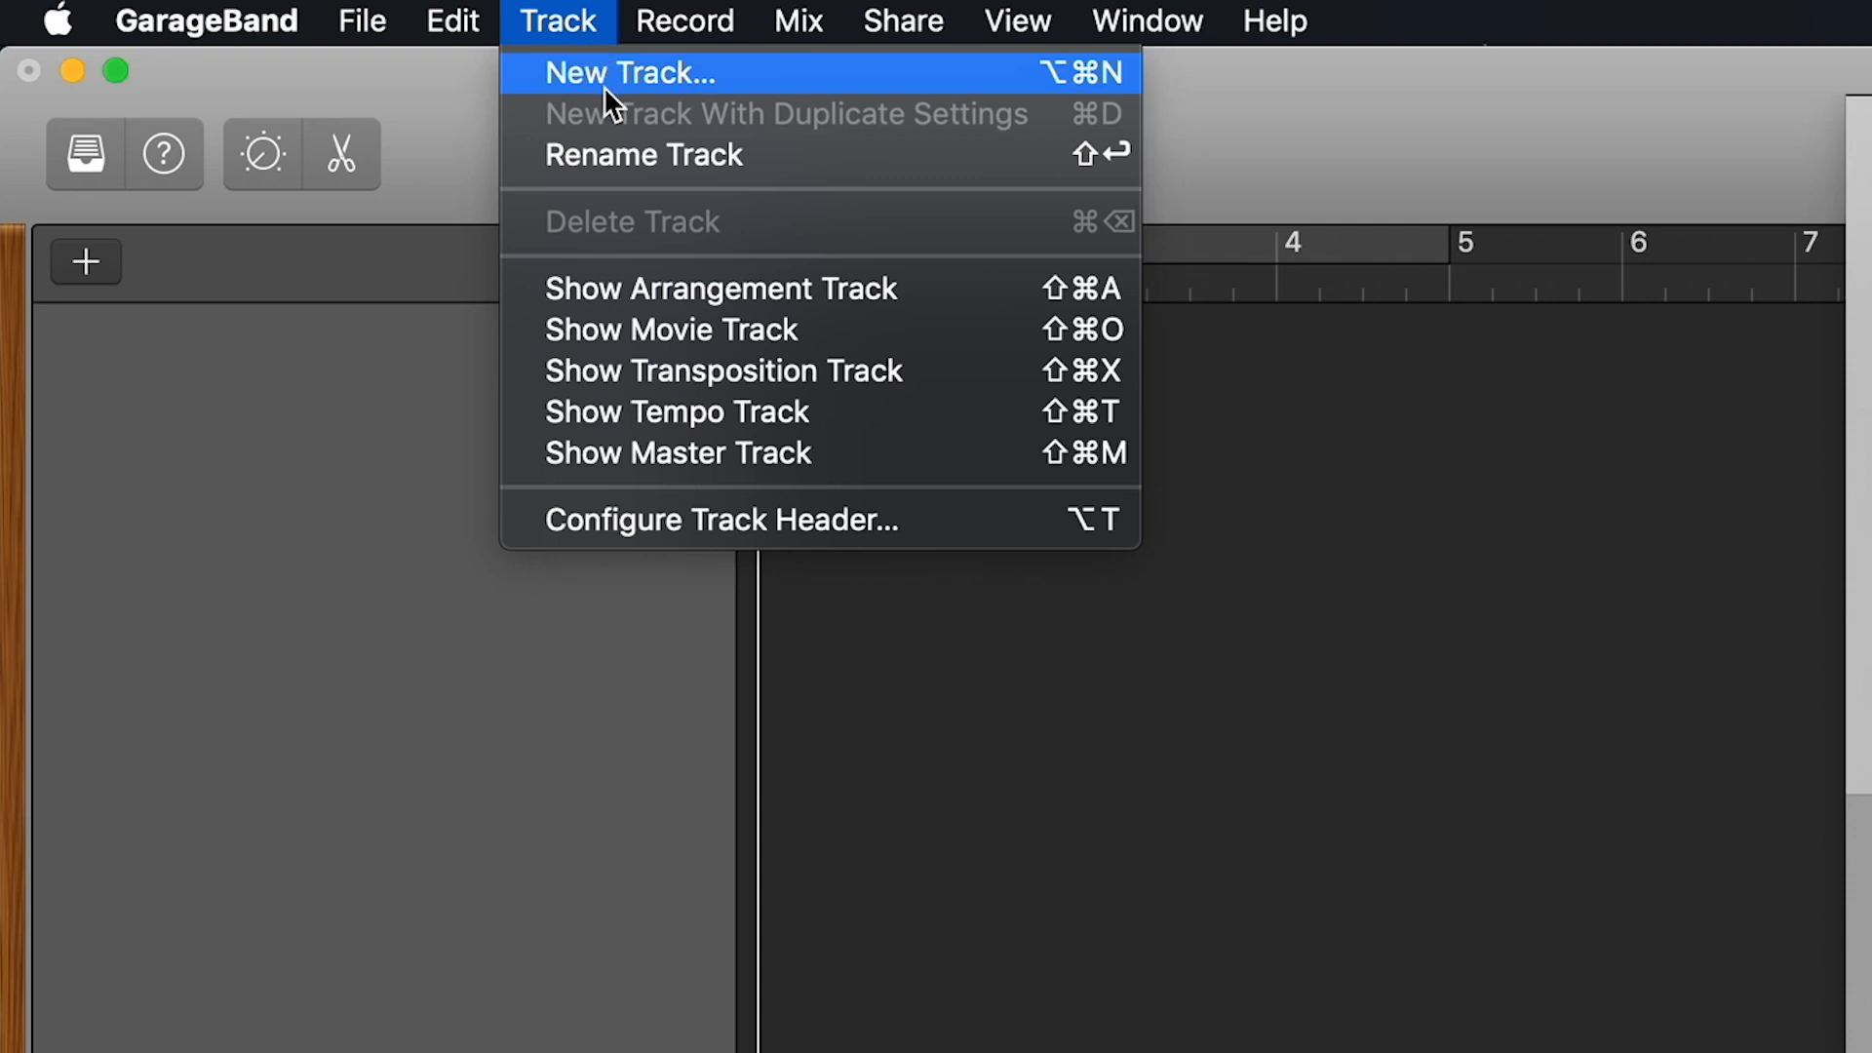
{"action": "left_click", "coordinate": [630, 72]}
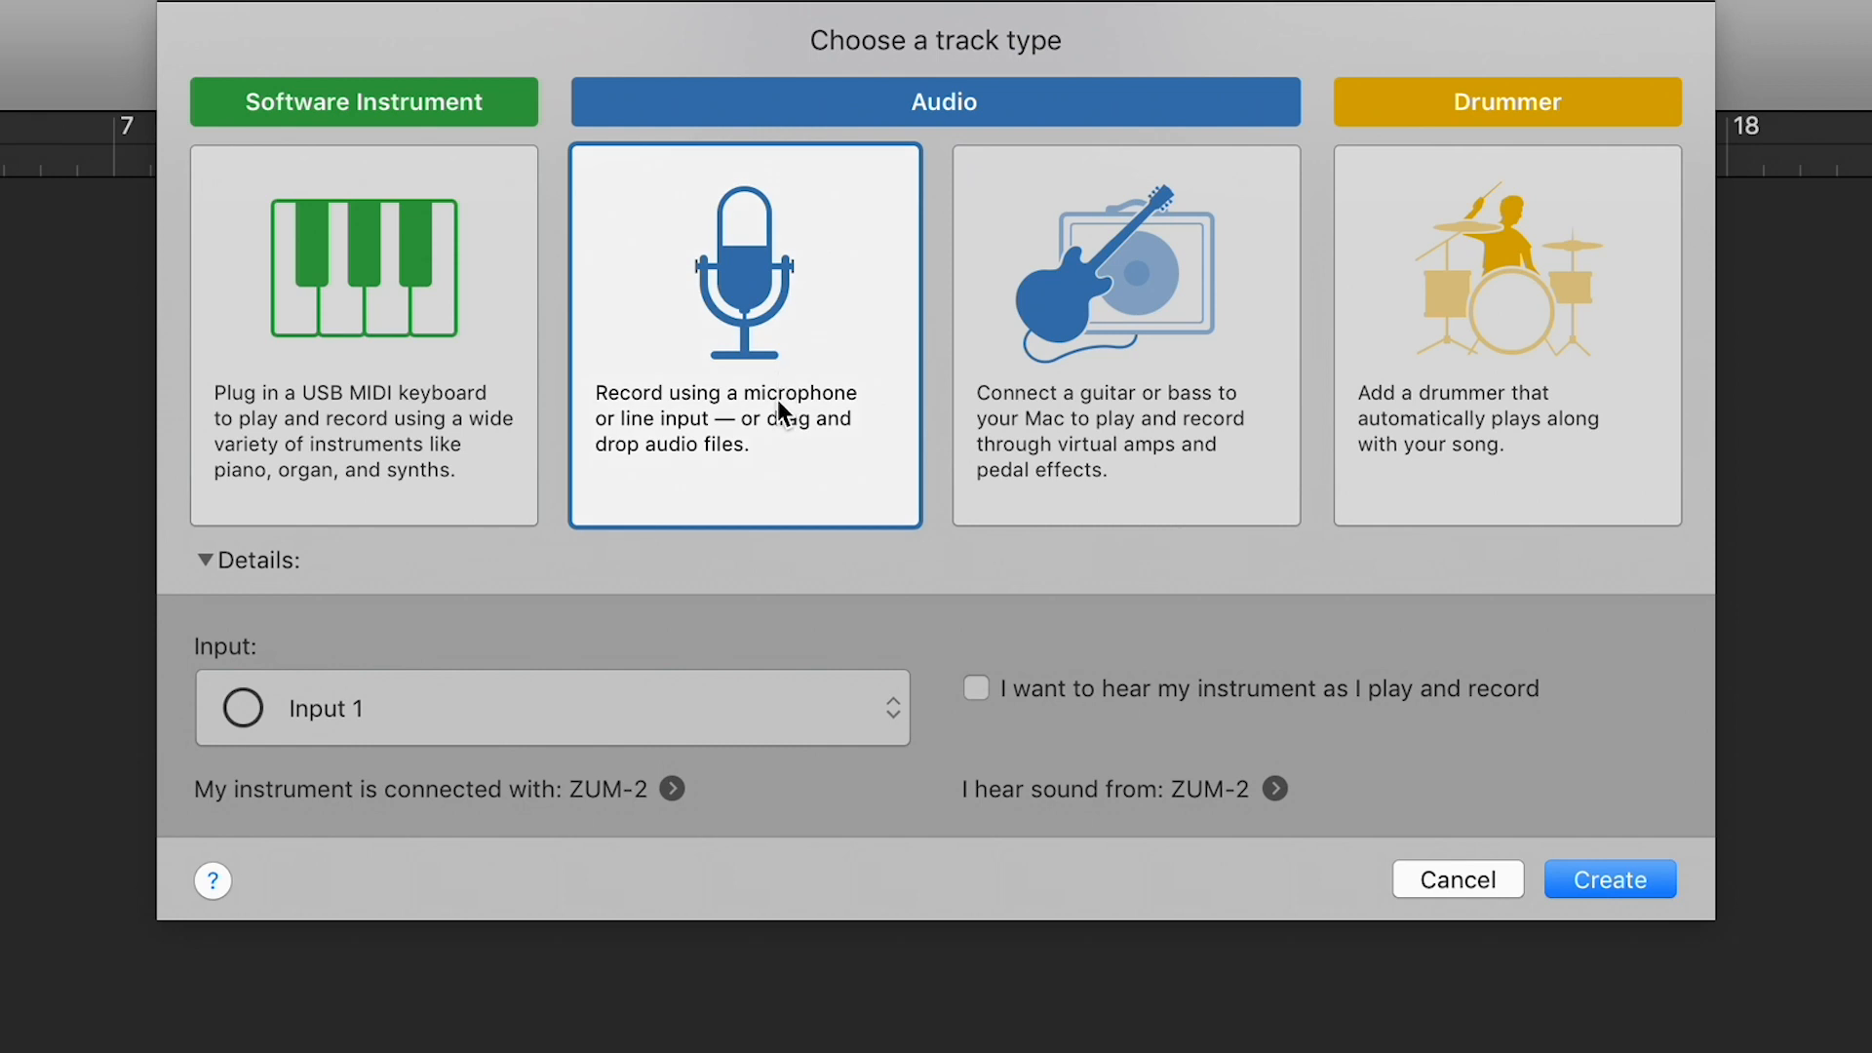
{"action": "left_click", "coordinate": [552, 706]}
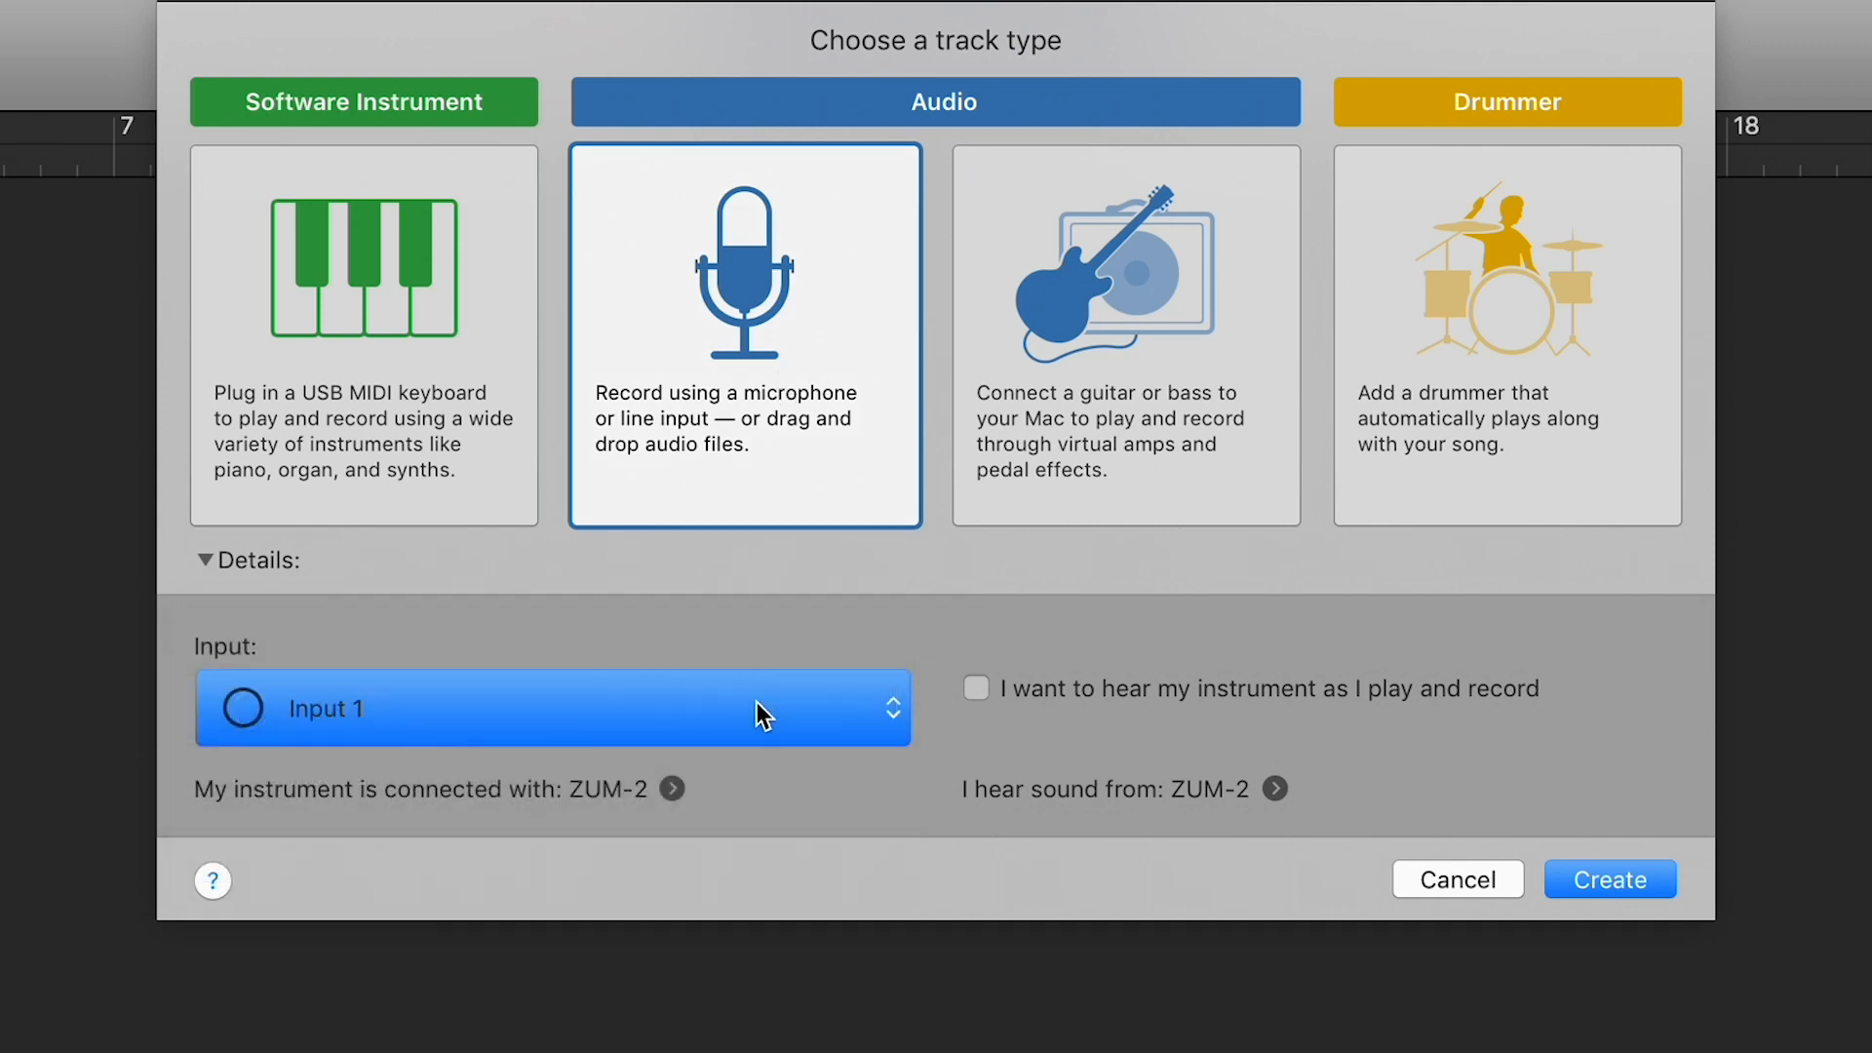
{"action": "mouse_move", "coordinate": [1422, 833]}
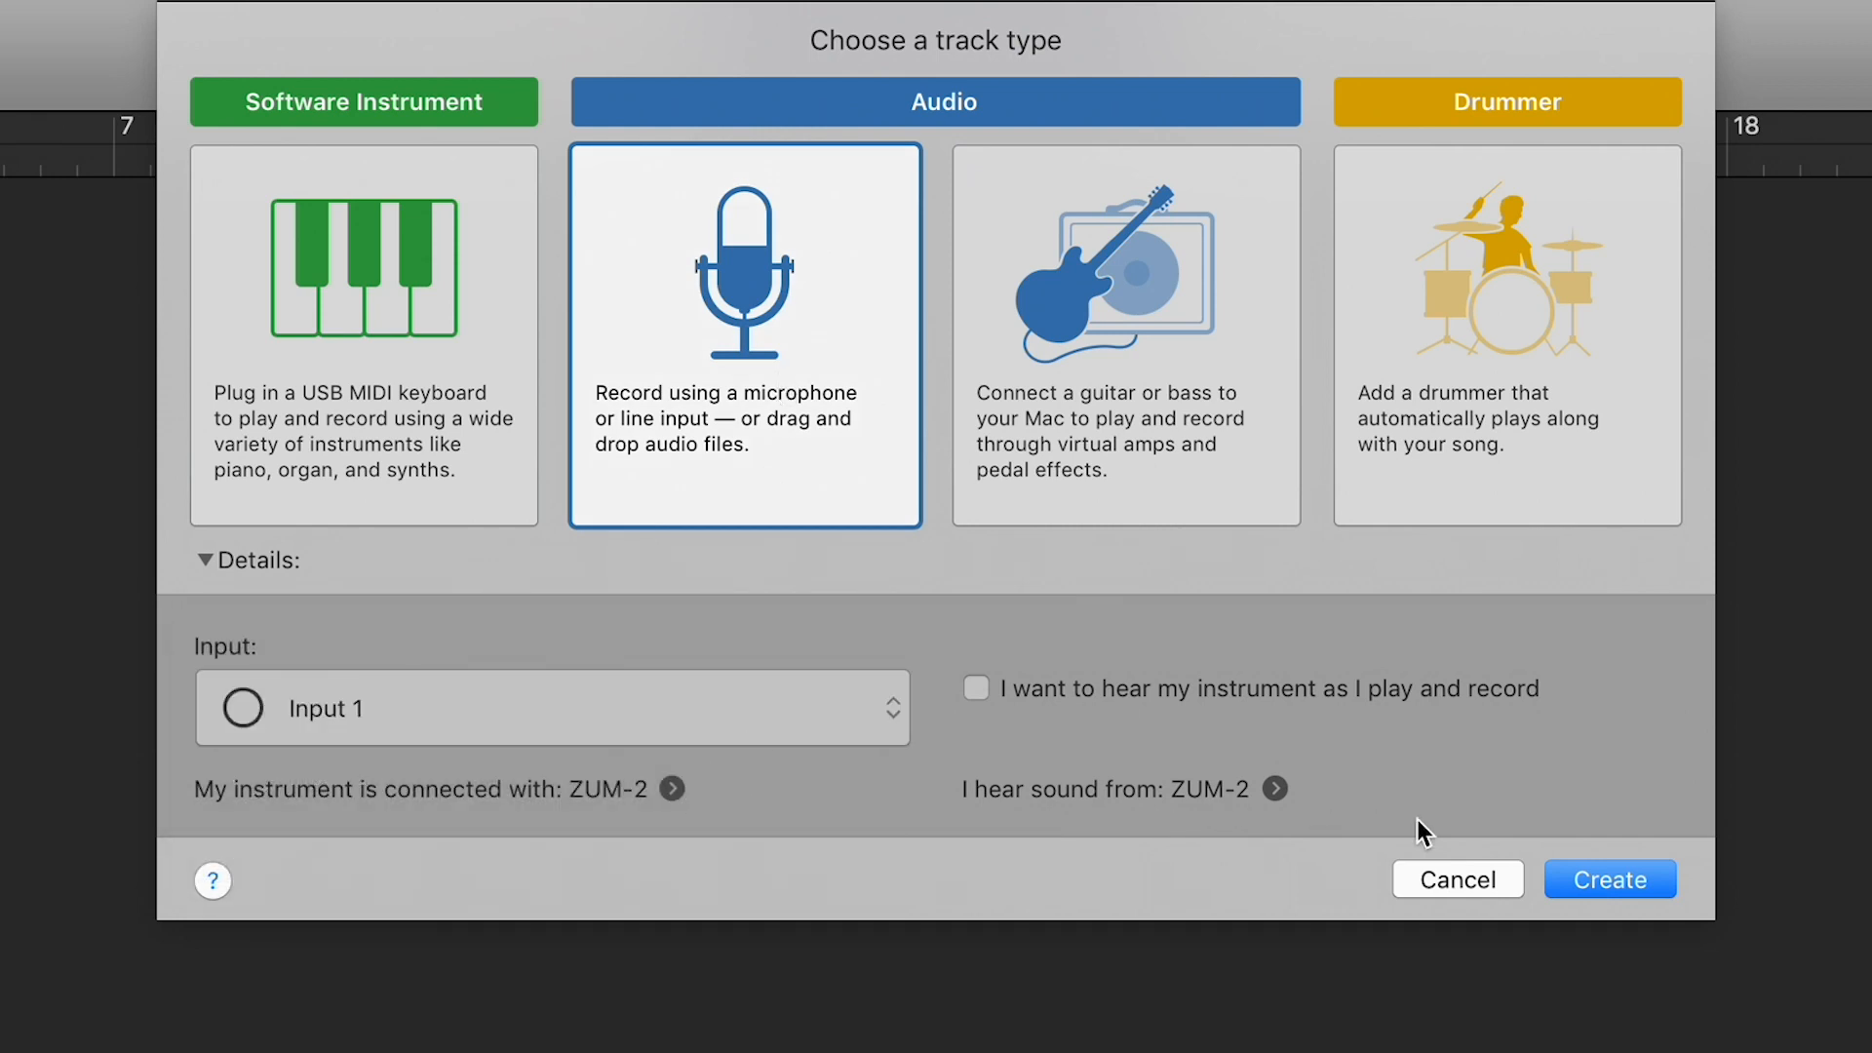
{"action": "left_click", "coordinate": [1609, 879]}
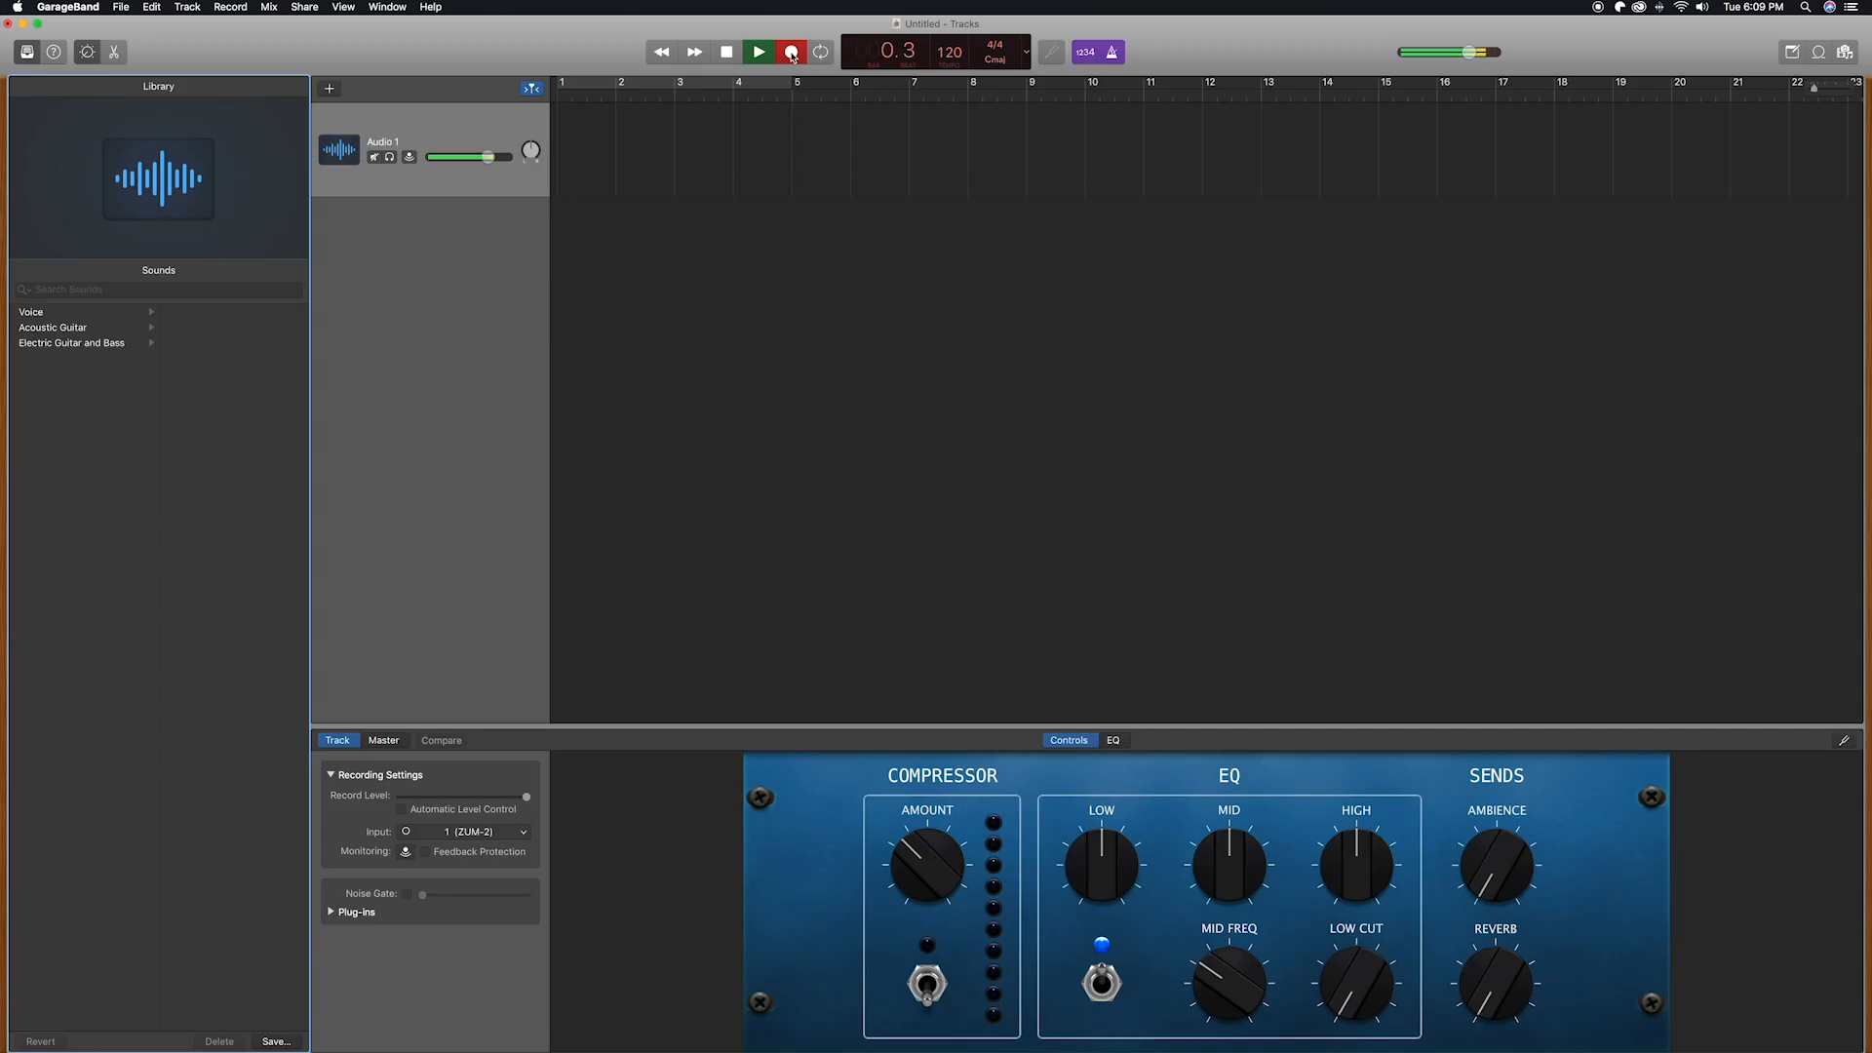
Start recording a new audio region at the beginning of the Audio 1 track
{"action": "left_click", "coordinate": [792, 51]}
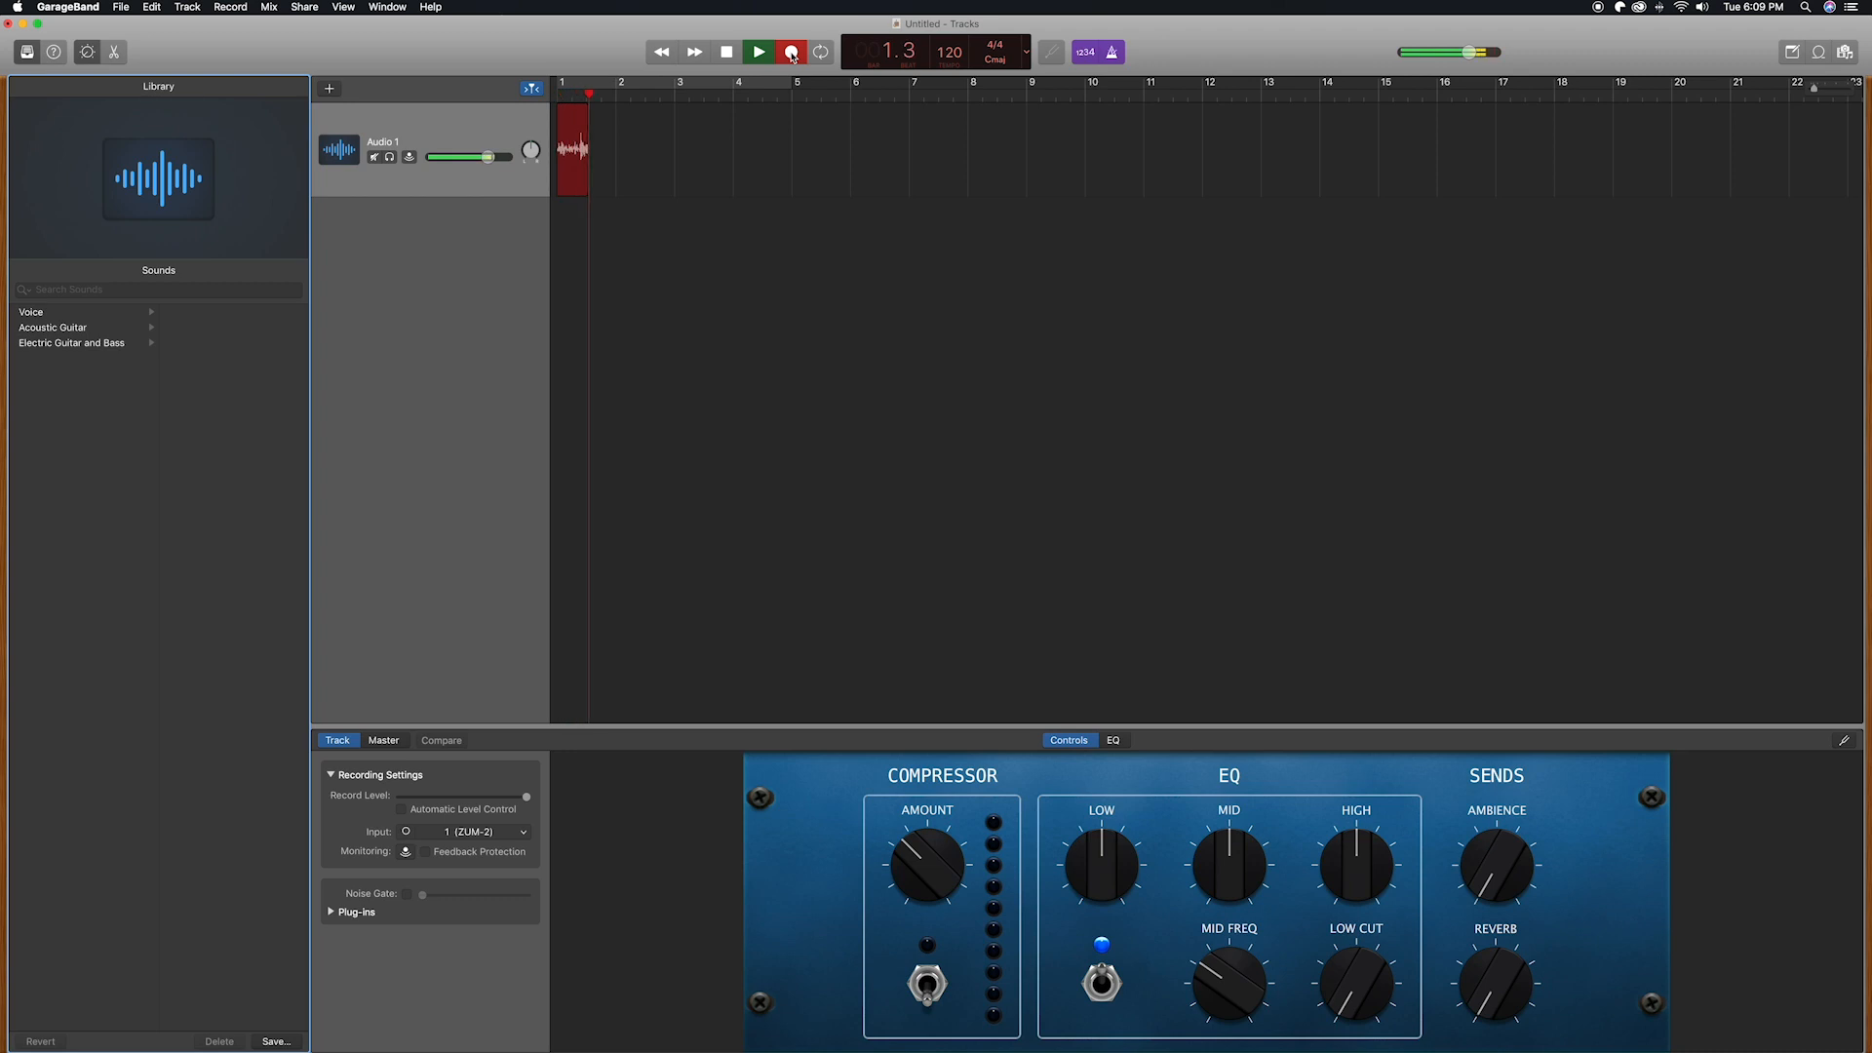